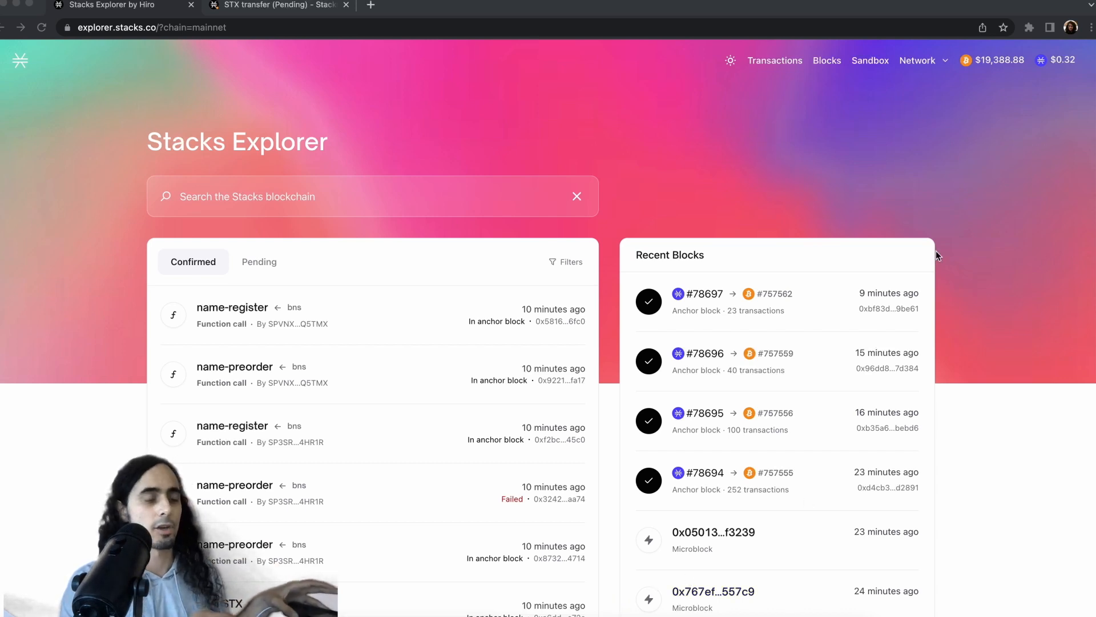
mouse_move(871, 63)
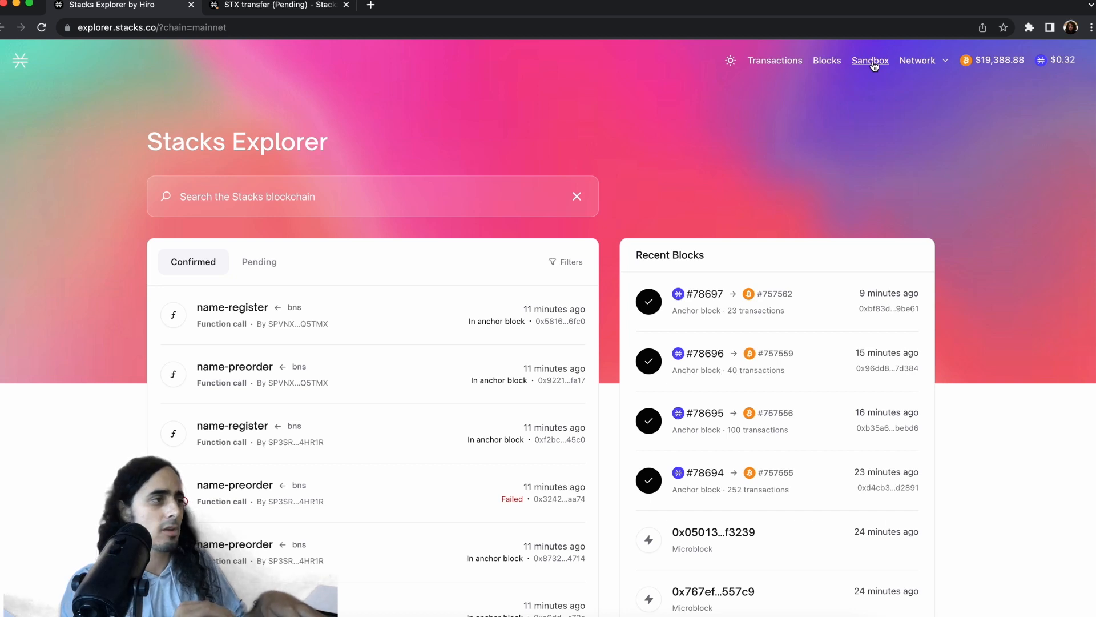
In the Explorer Sandbox, rename the generated contract to hello-world-community-explorer
click(870, 60)
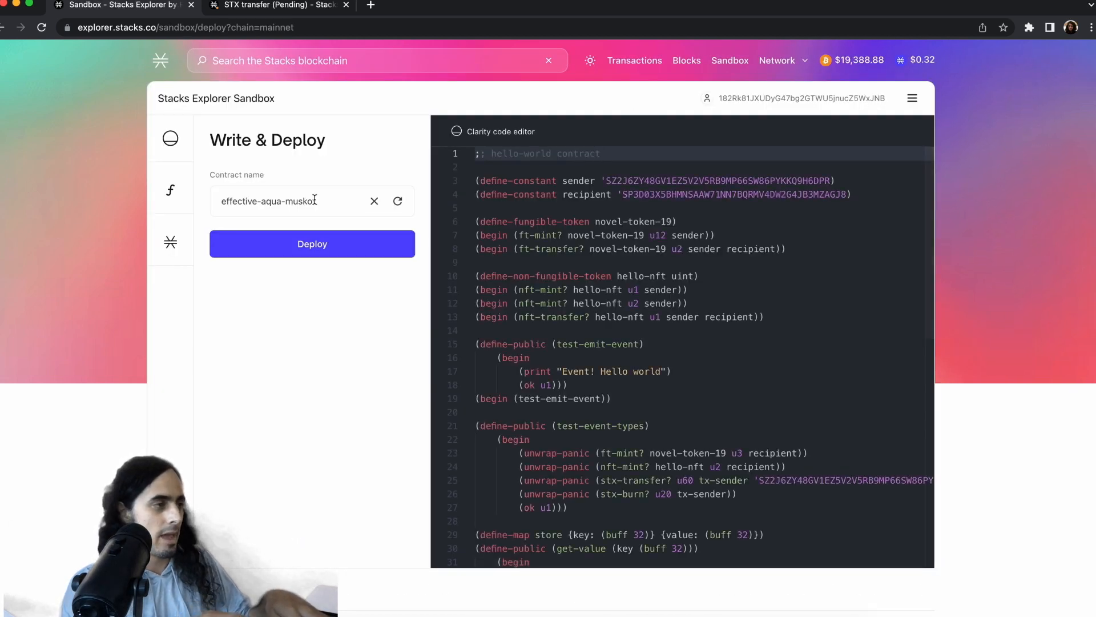
double_click(300, 201)
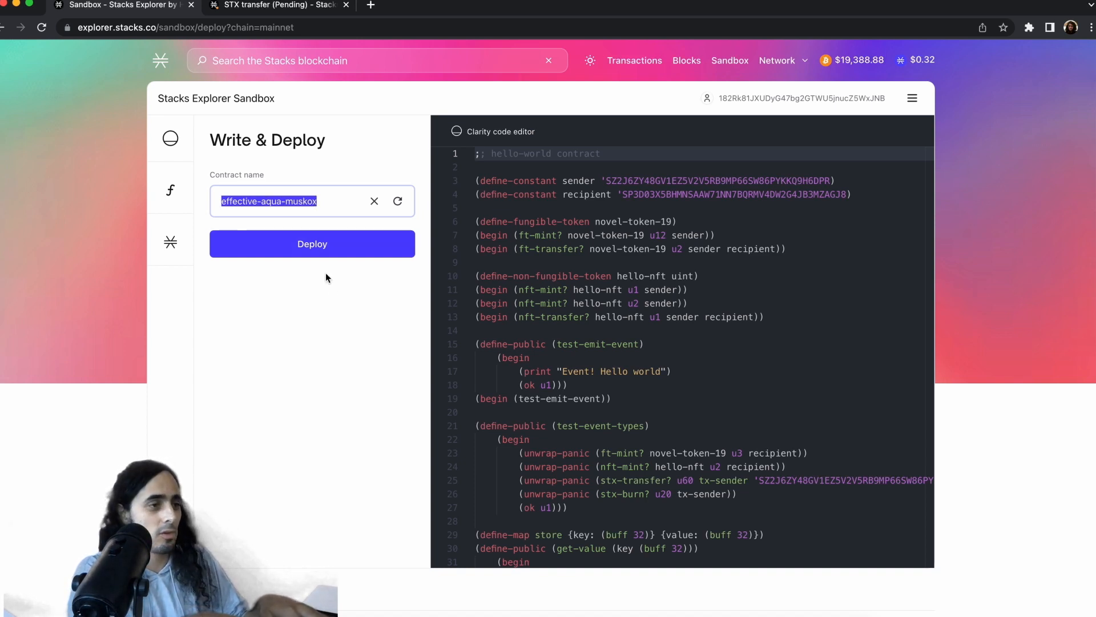
text(H)
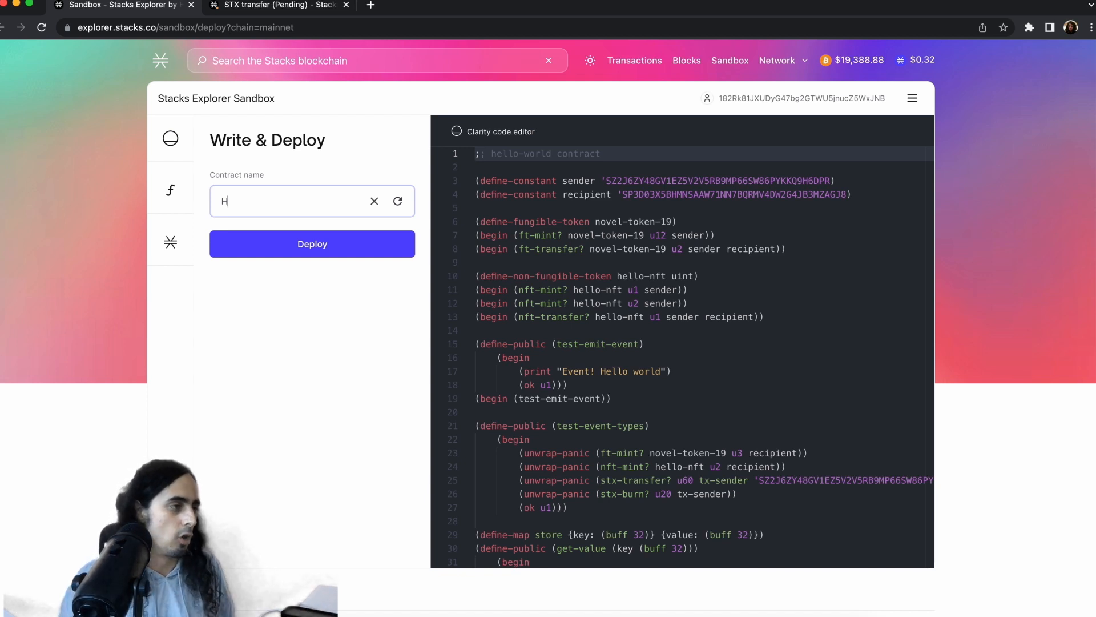
text(ello-world-community-)
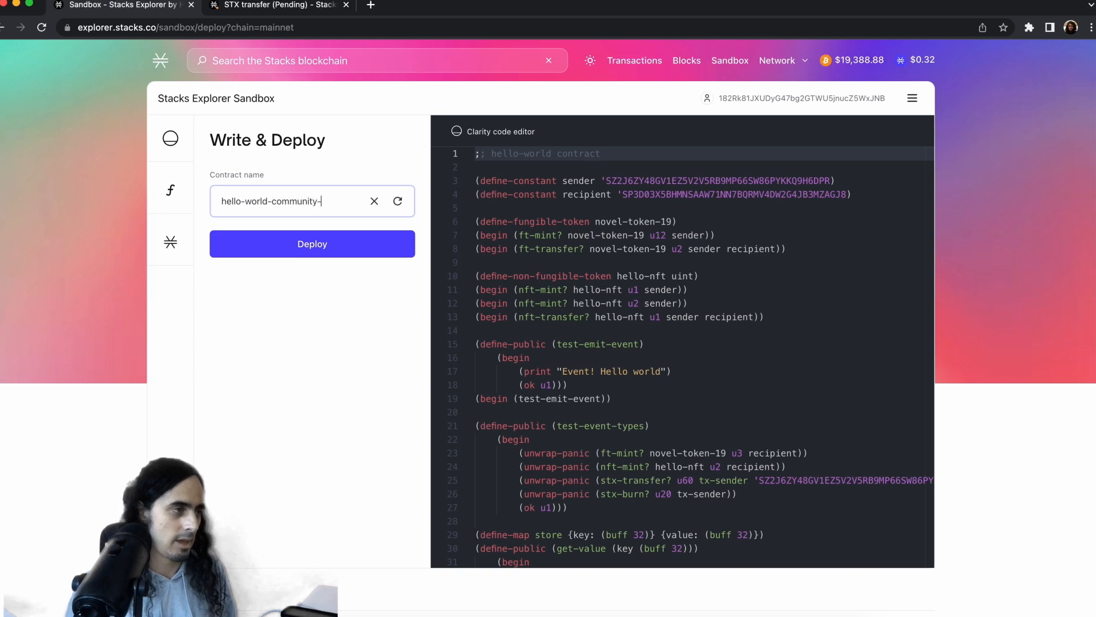
text(explorer)
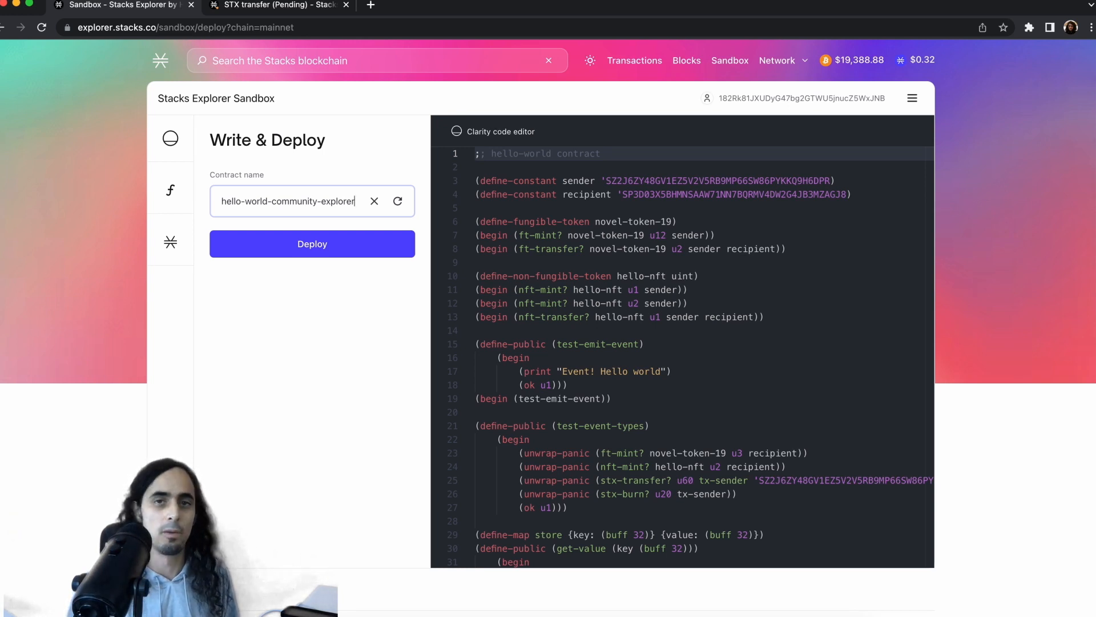
Try deploying the contract, then close the Hiro Wallet popup showing 'Something went wrong'
click(312, 244)
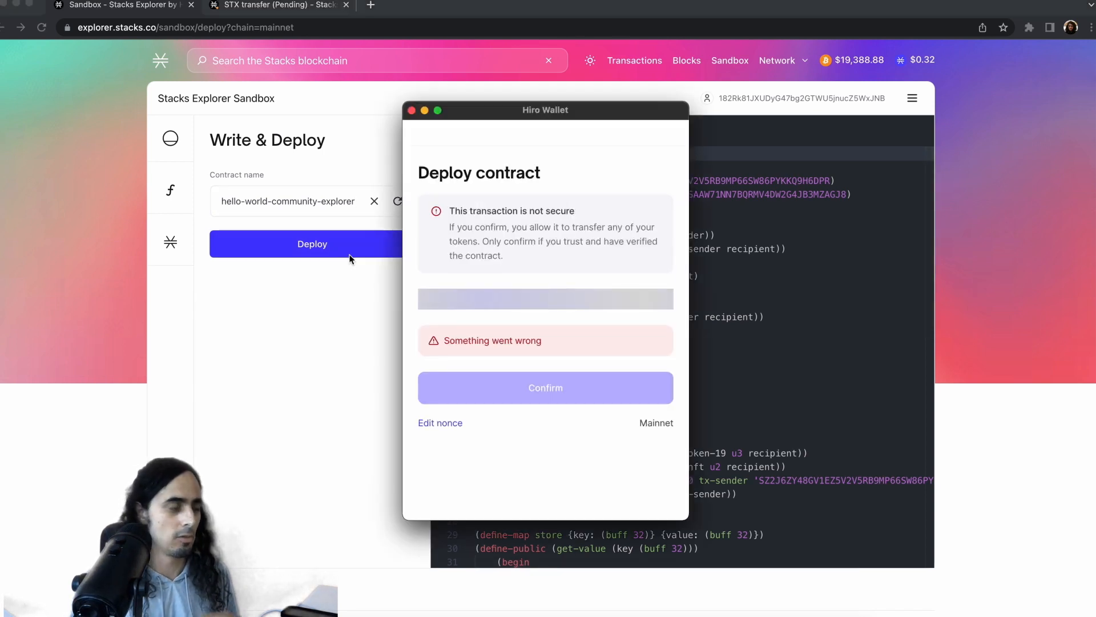
mouse_move(451, 269)
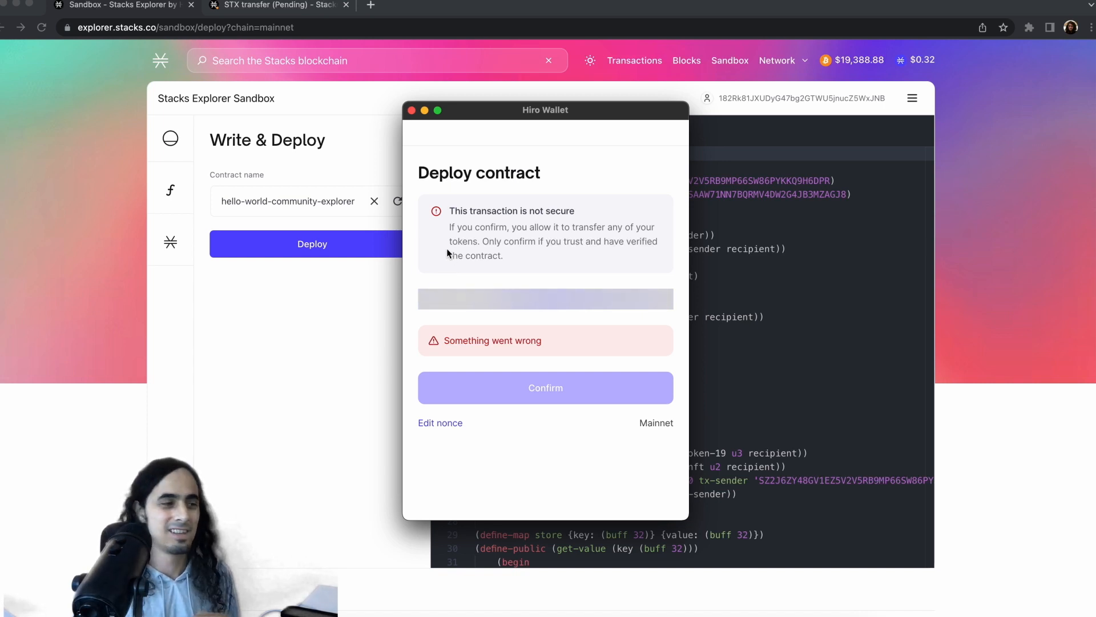
mouse_move(449, 432)
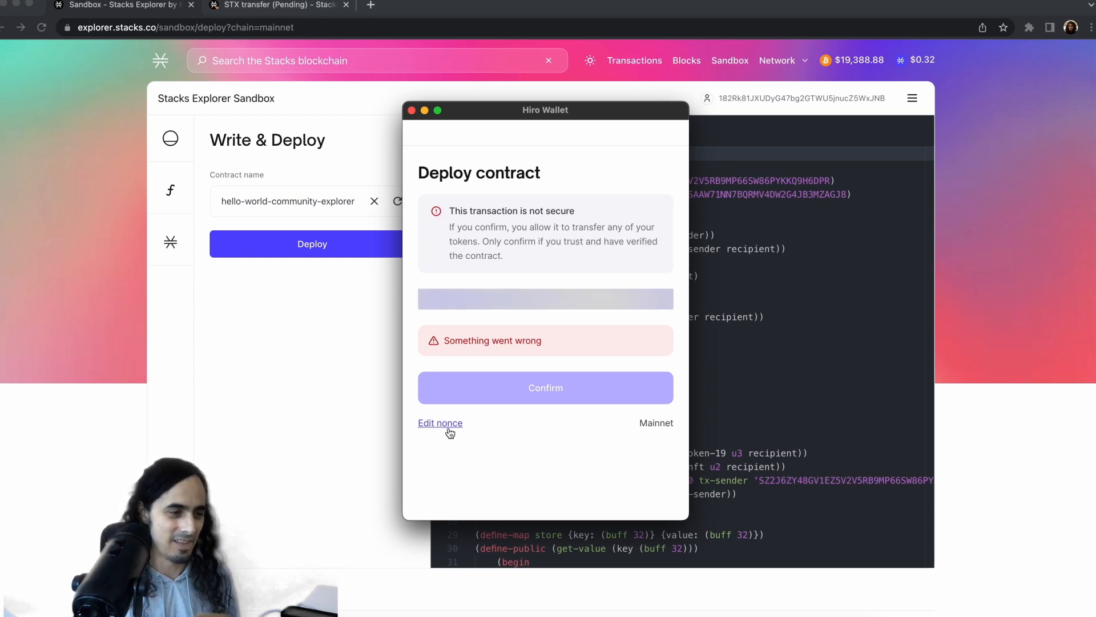
mouse_move(421, 143)
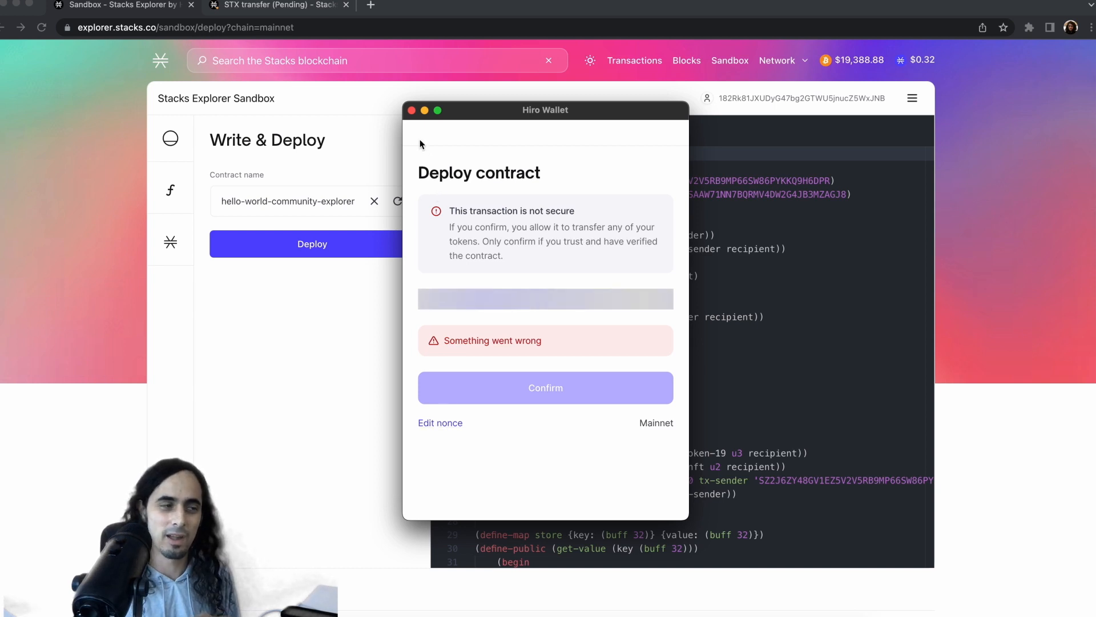
mouse_move(411, 111)
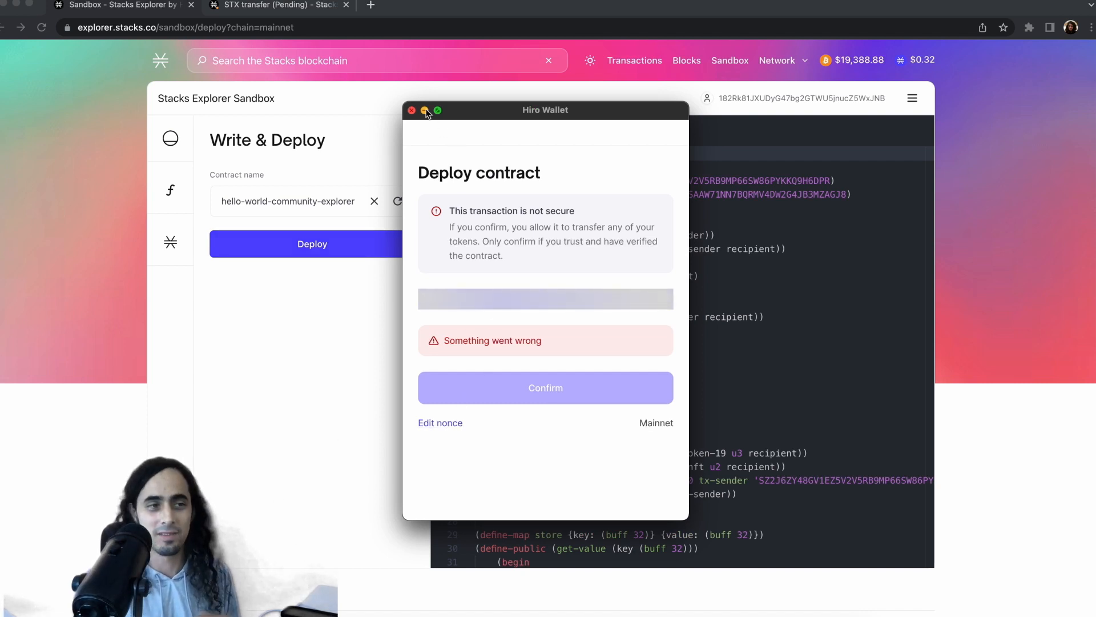
click(412, 110)
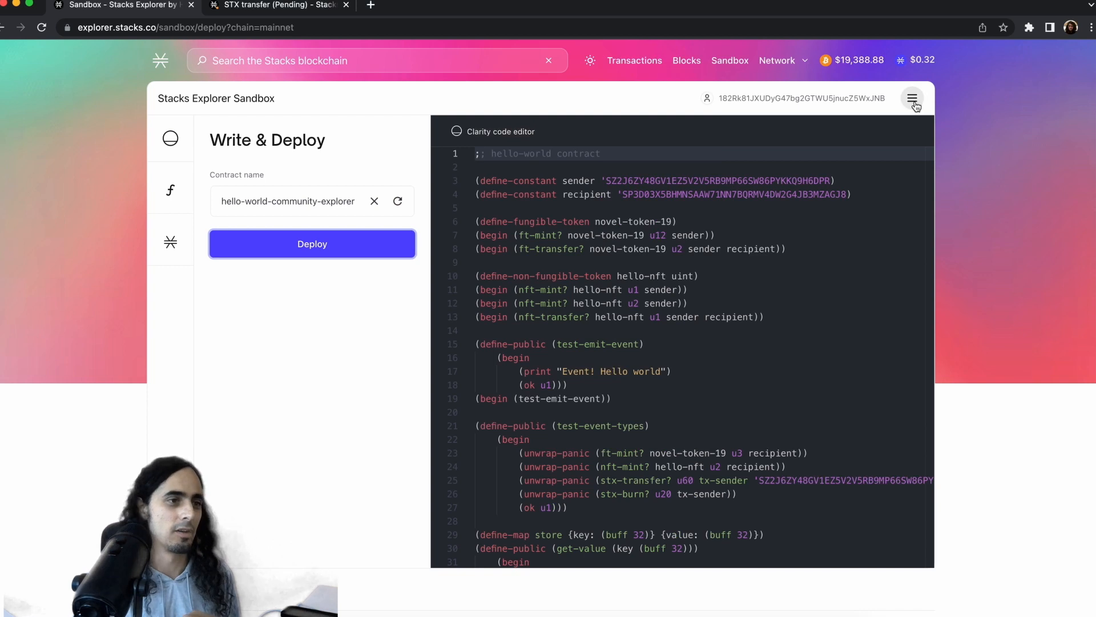
Select and copy the entire community-hello-world.clar source in VS Code
click(912, 98)
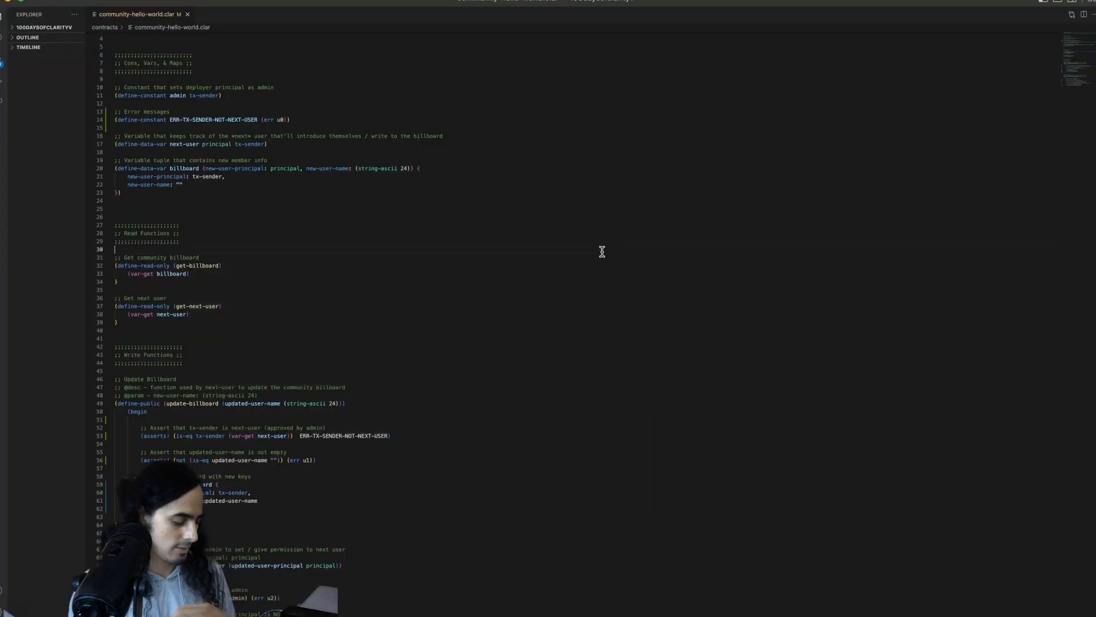
text(a)
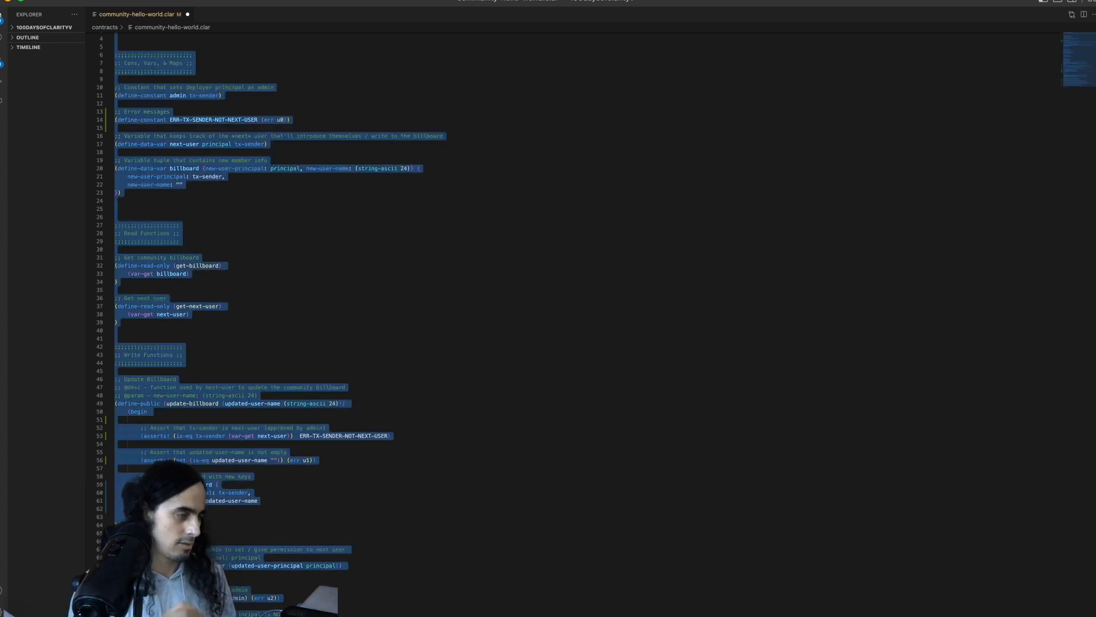
key(Cmd+Tab)
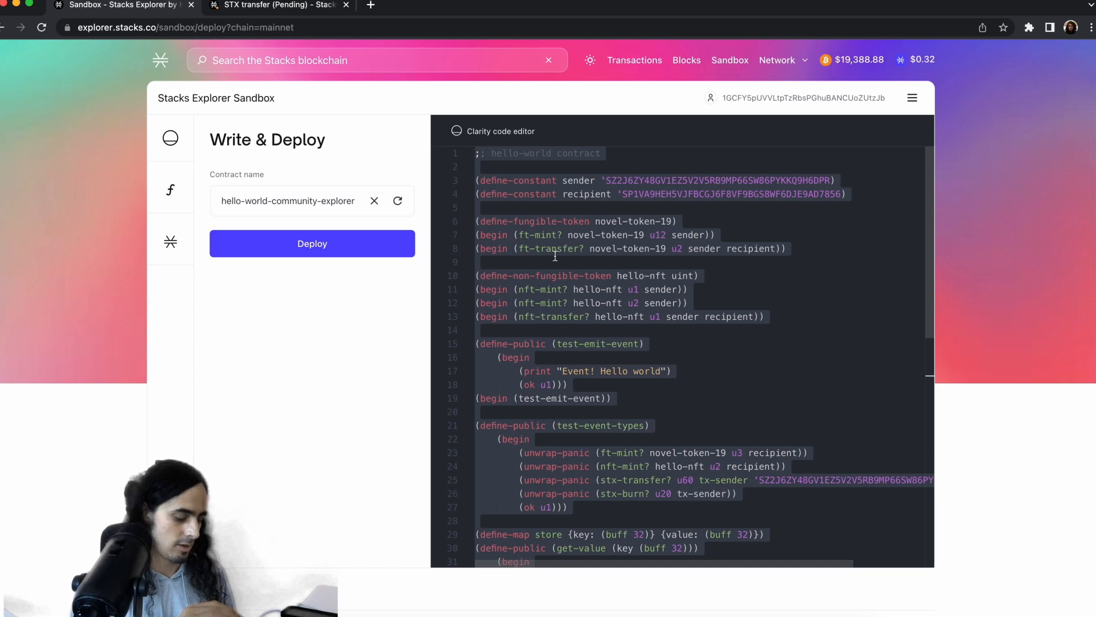
Replace the sample hello-world code in the sandbox editor with the copied billboard contract
scroll(down, 3)
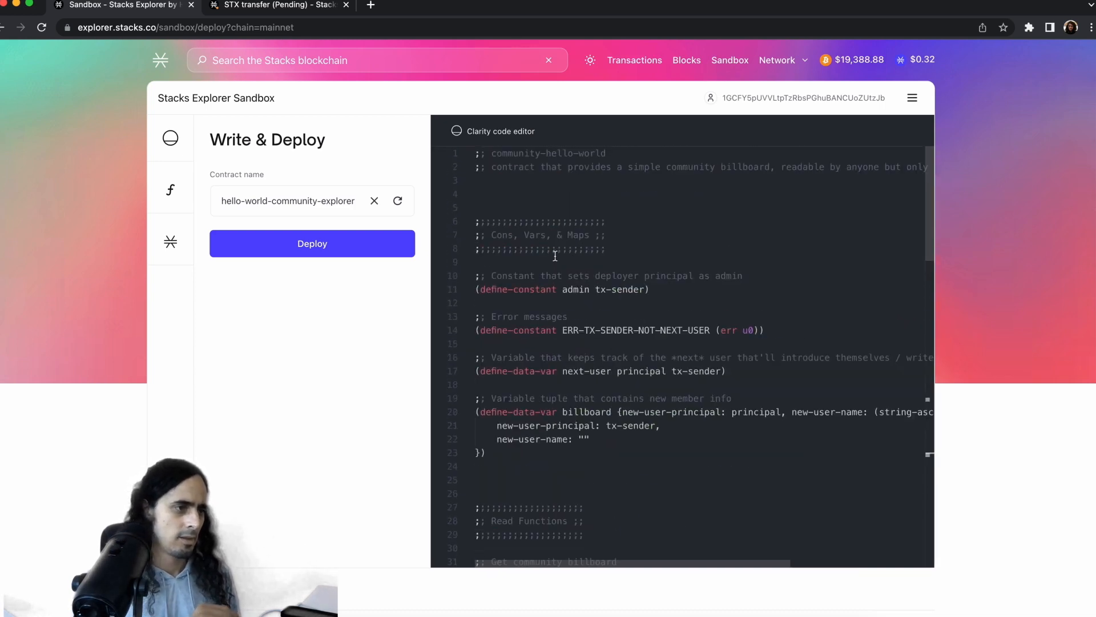
Submit hello-world-community-explorer and confirm the mainnet deploy in Hiro Wallet at 1.0396 STX
click(313, 243)
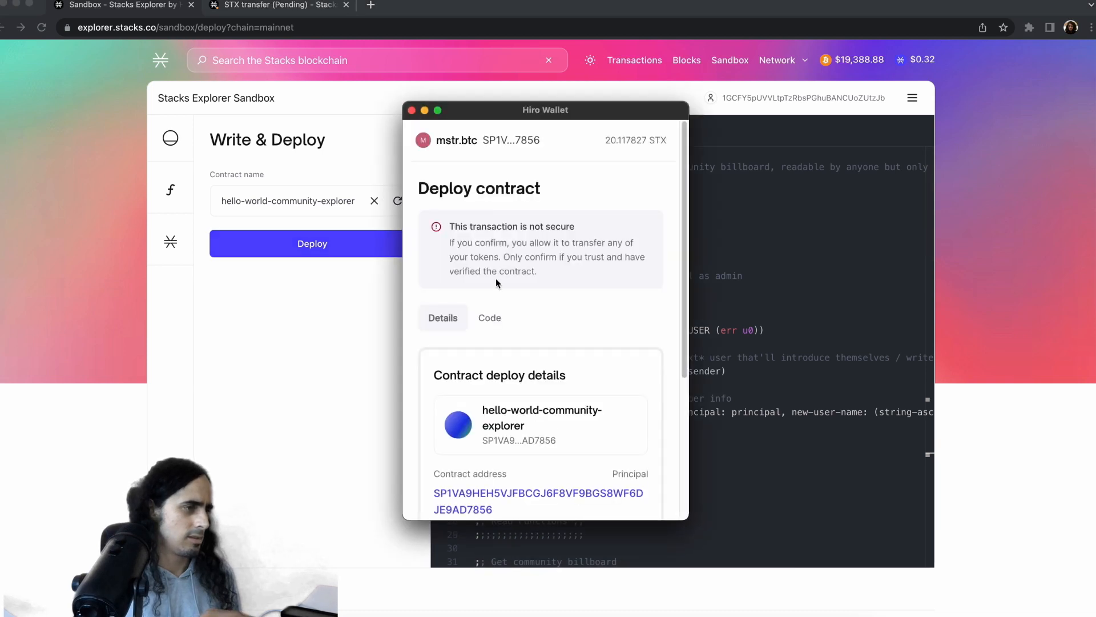
mouse_move(499, 294)
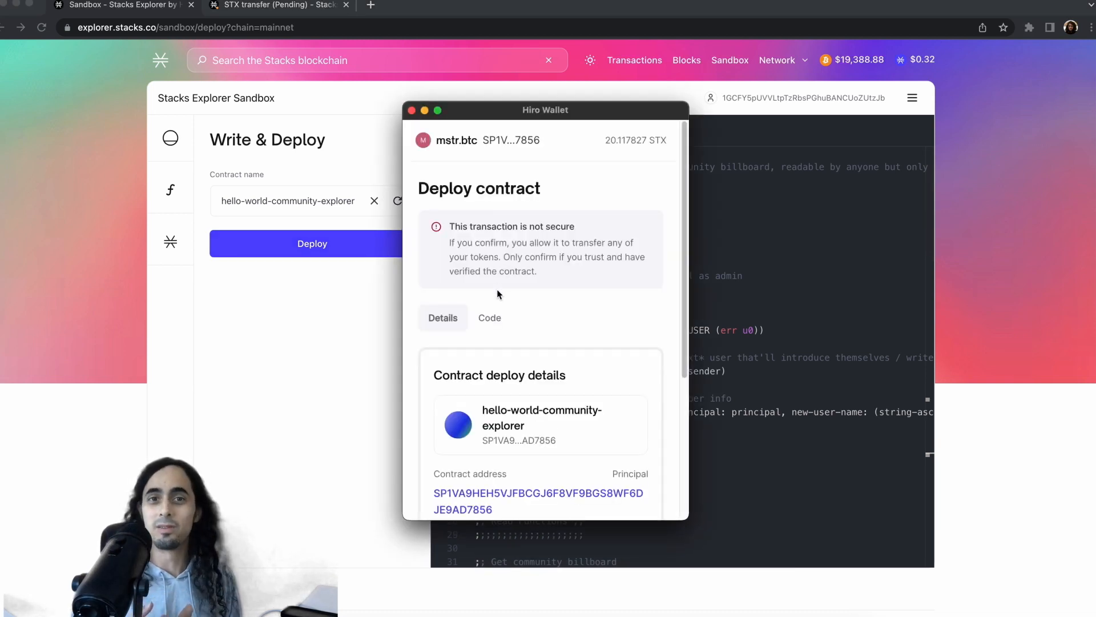
mouse_move(536, 291)
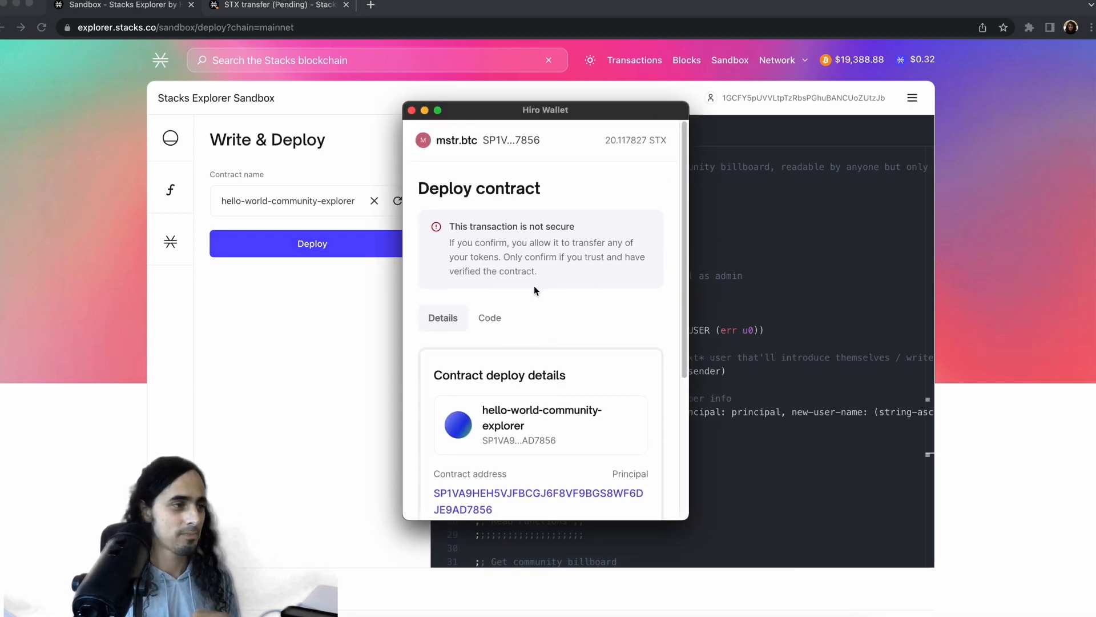
scroll(down, 3)
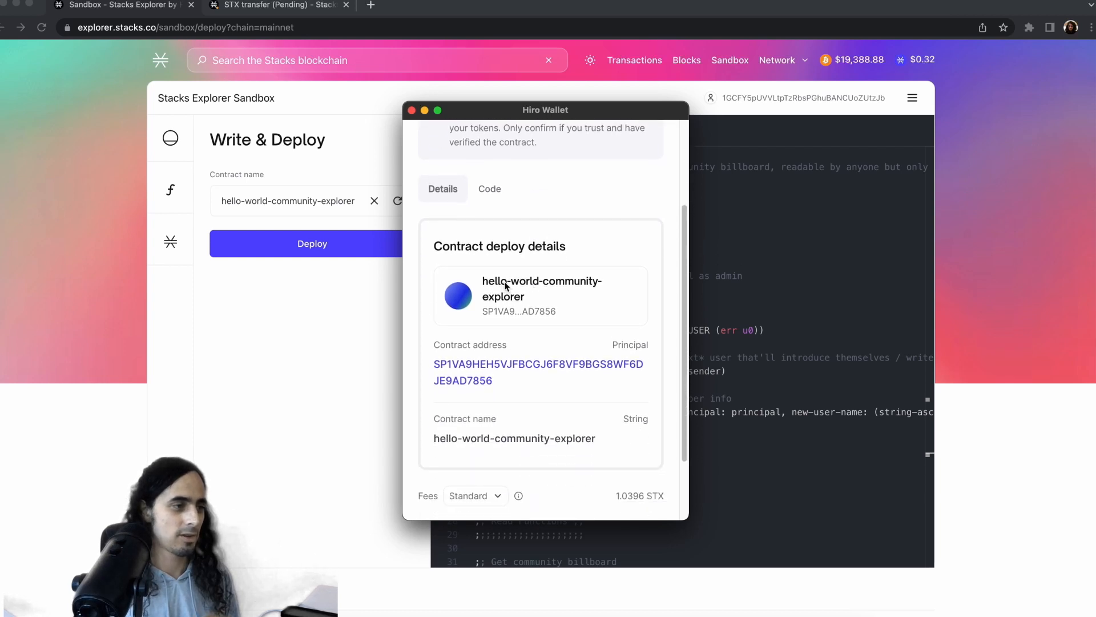
scroll(down, 3)
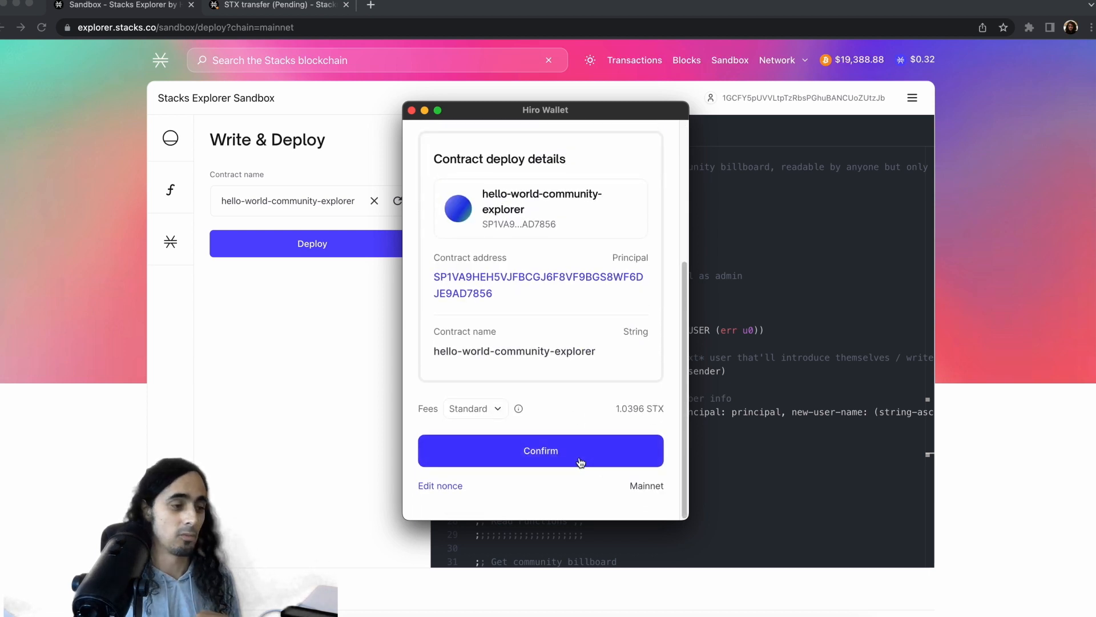
click(541, 451)
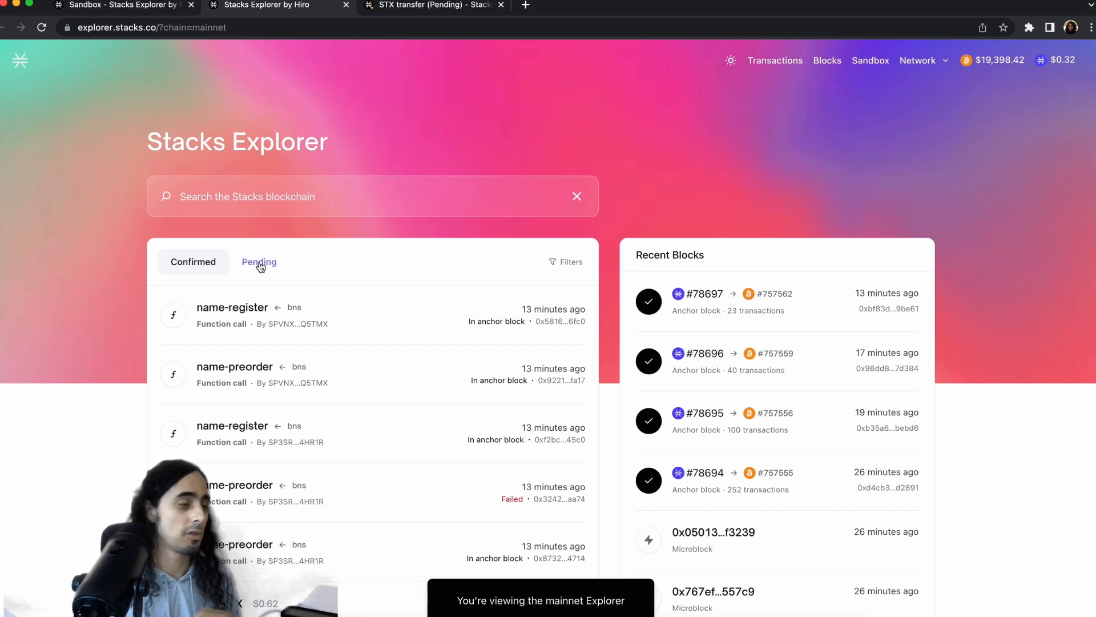
Open the pending hello-world-community-explorer transaction from the Explorer's Pending list
click(258, 262)
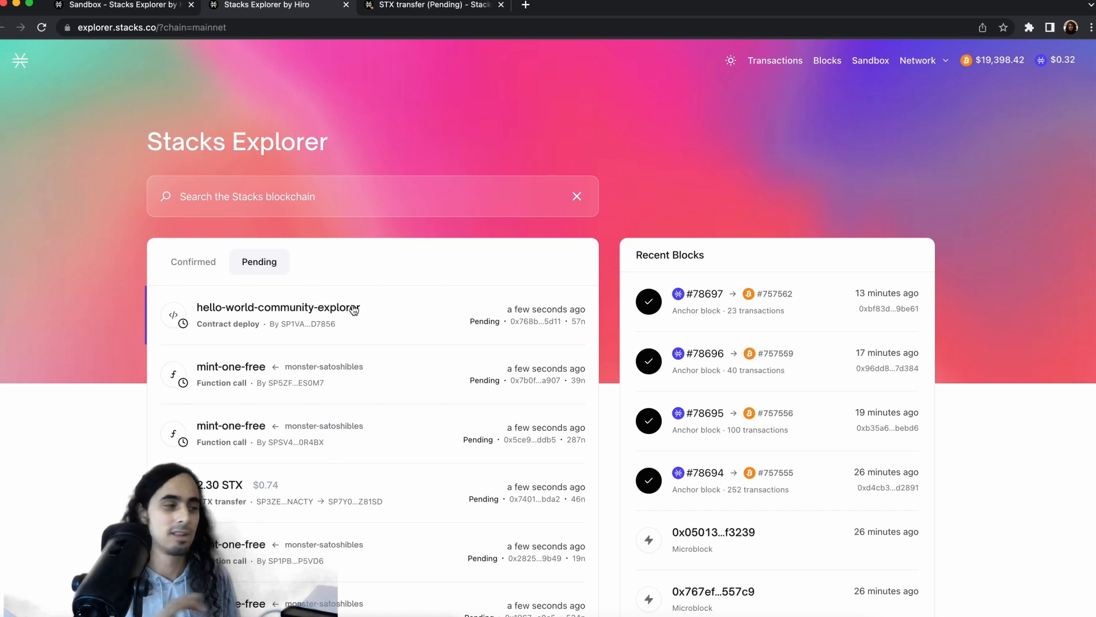
click(278, 307)
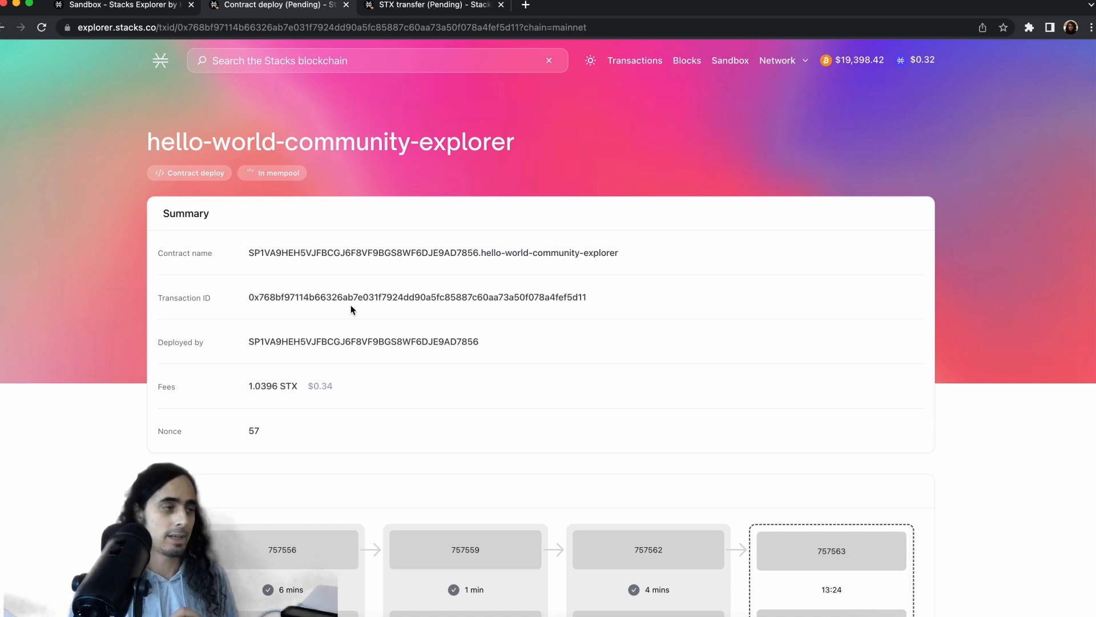
key(Cmd+Tab)
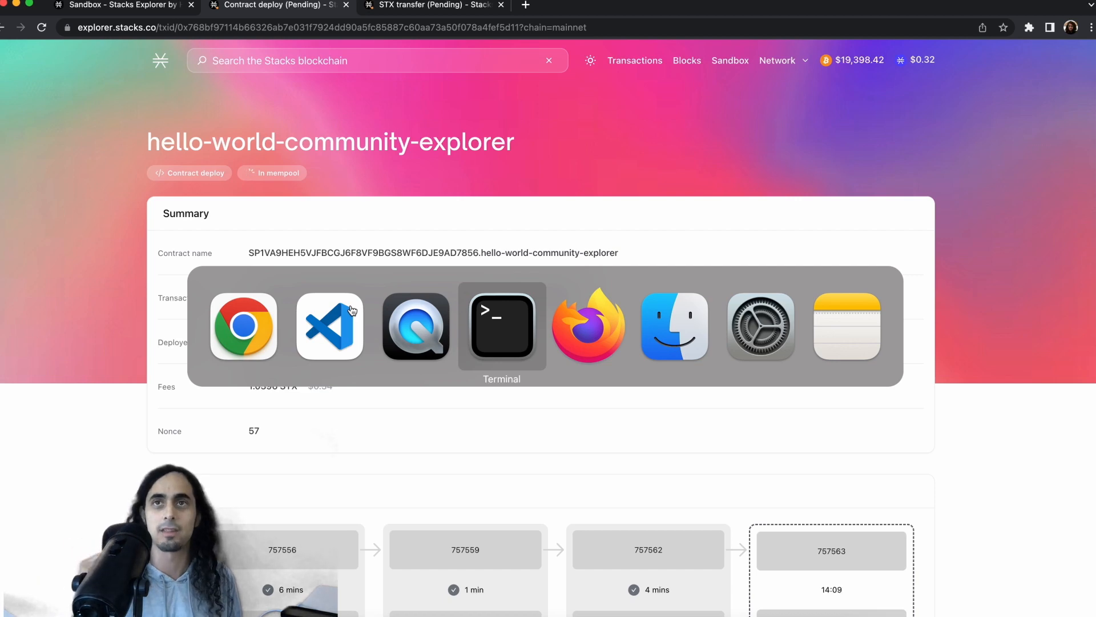
click(501, 327)
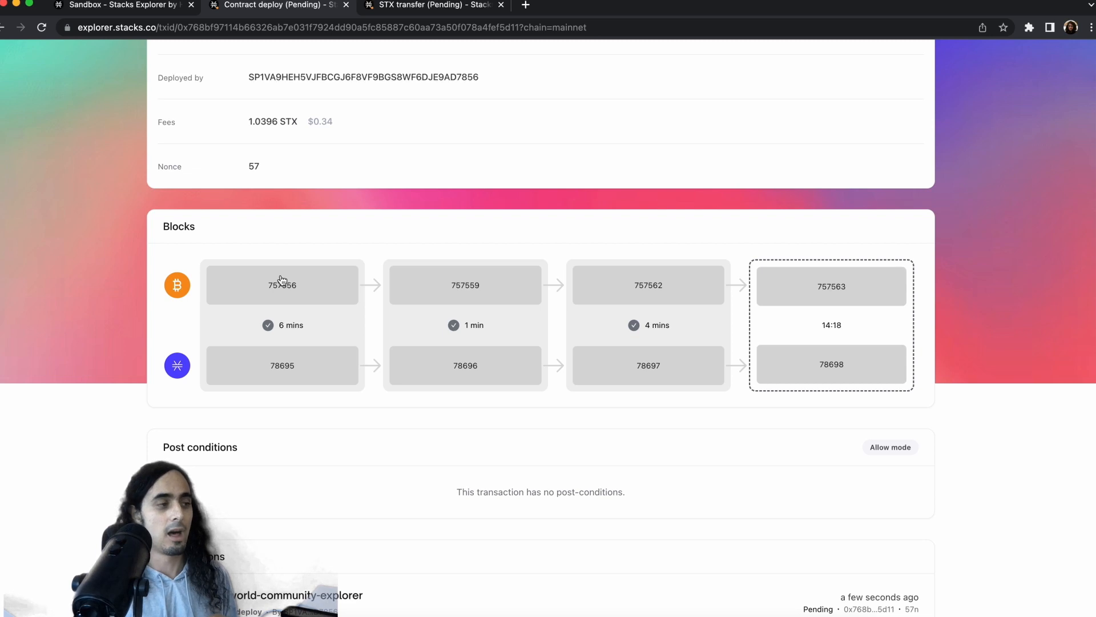
mouse_move(644, 354)
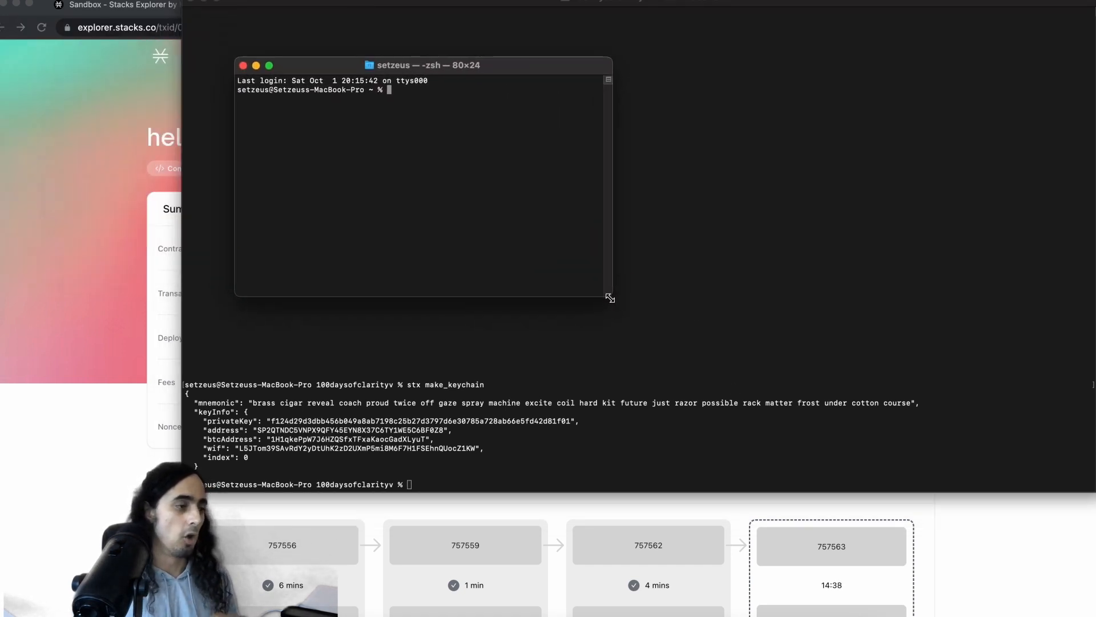
Drag the new Terminal window's corner to widen it to 162 columns
drag(610, 297, 974, 325)
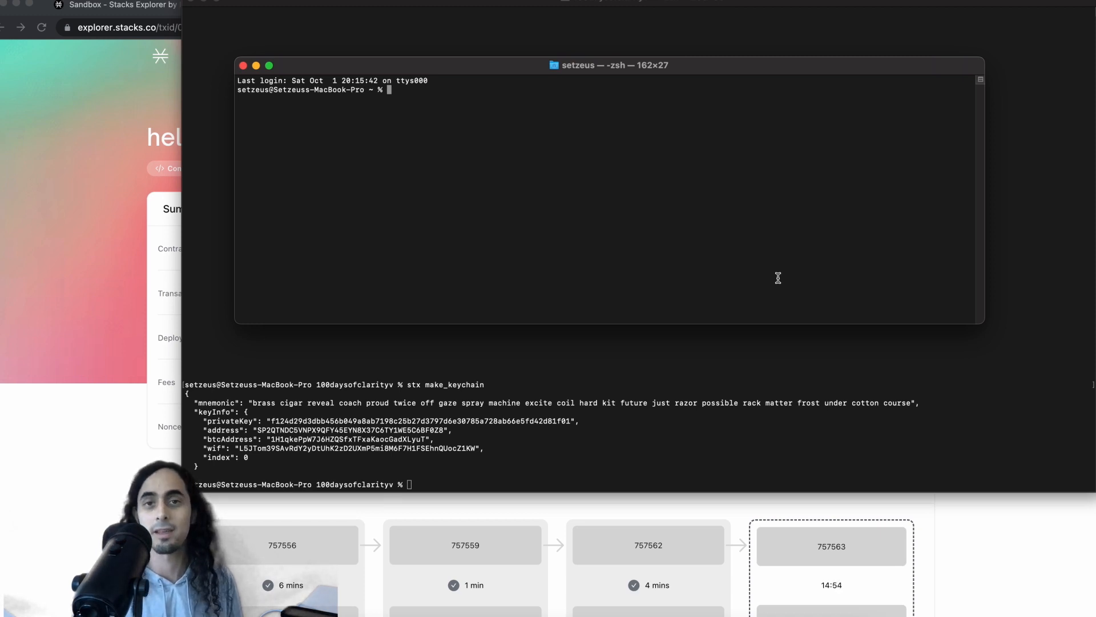
Run stx help to list the CLI command groups, such as account and key management
text(stx)
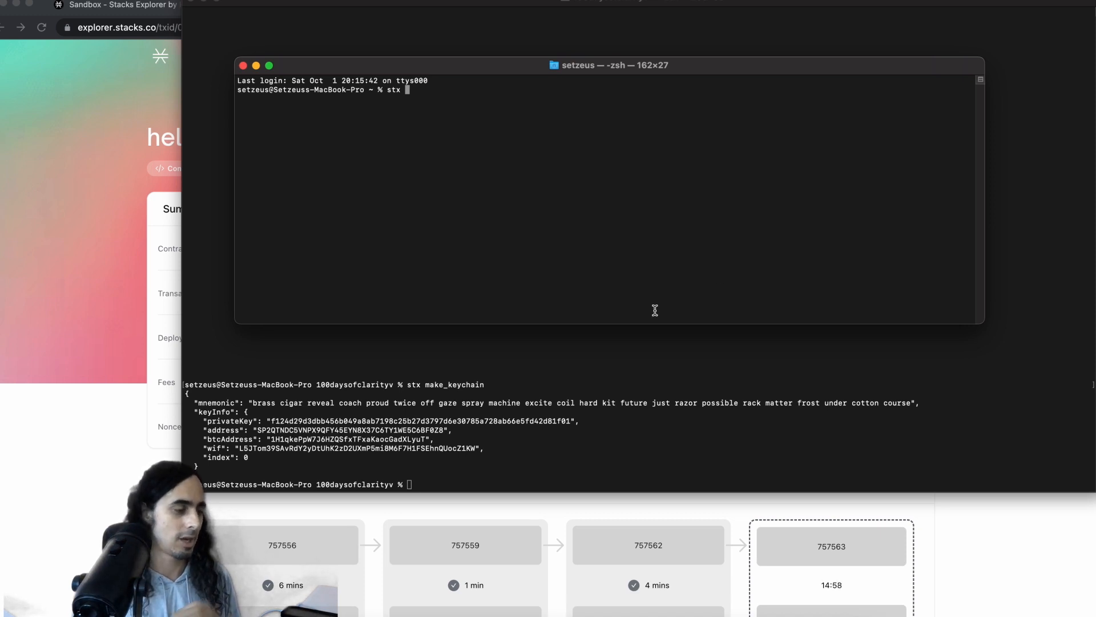
text(help)
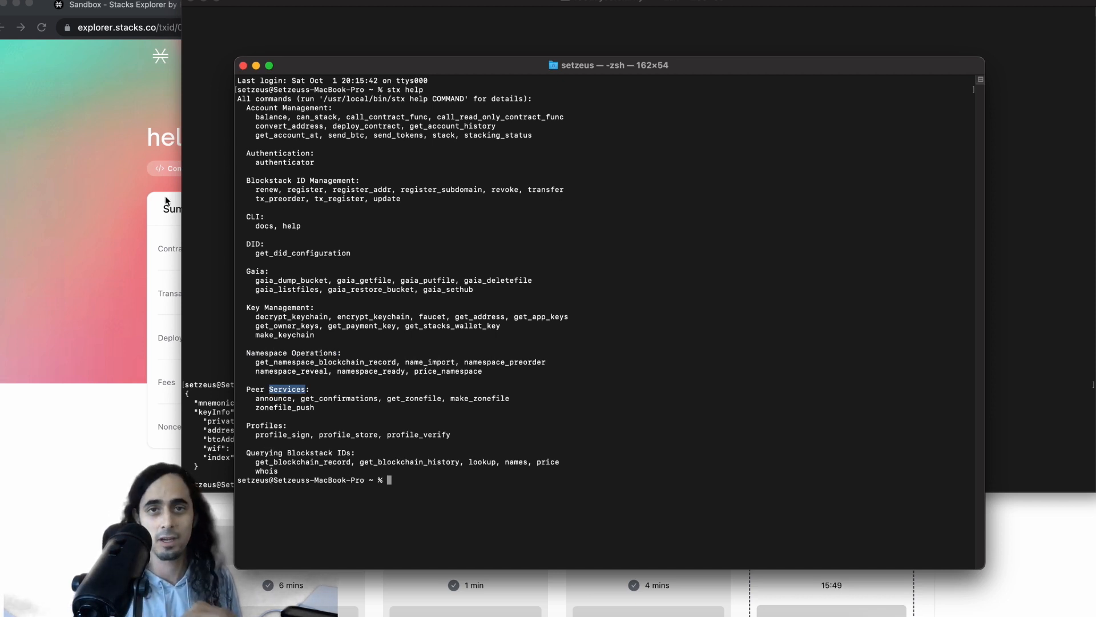
drag(246, 108, 536, 136)
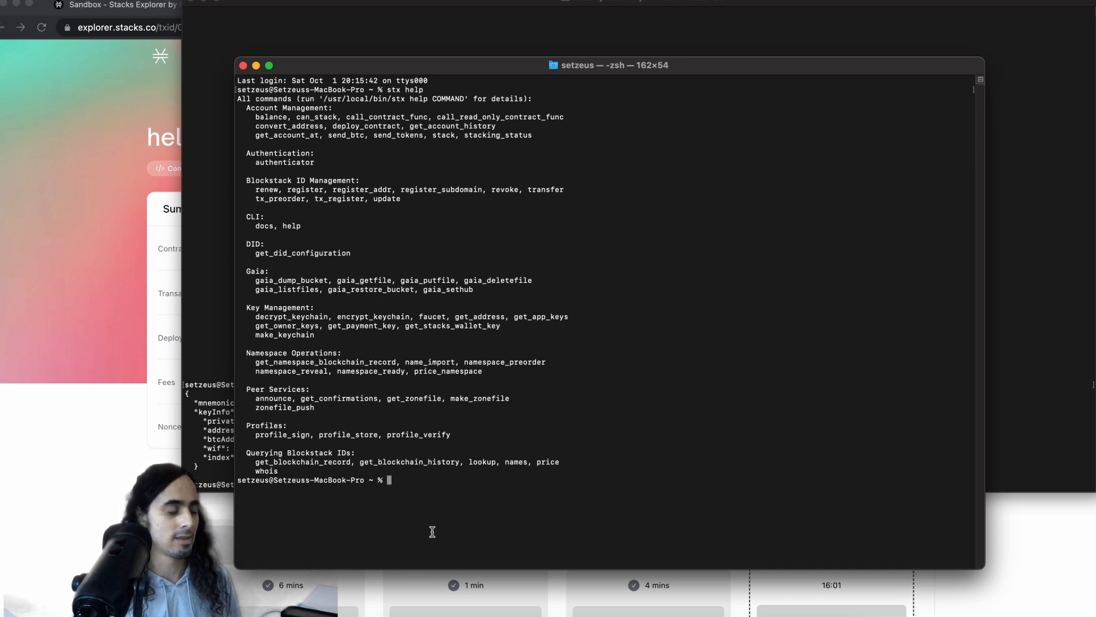
double_click(284, 335)
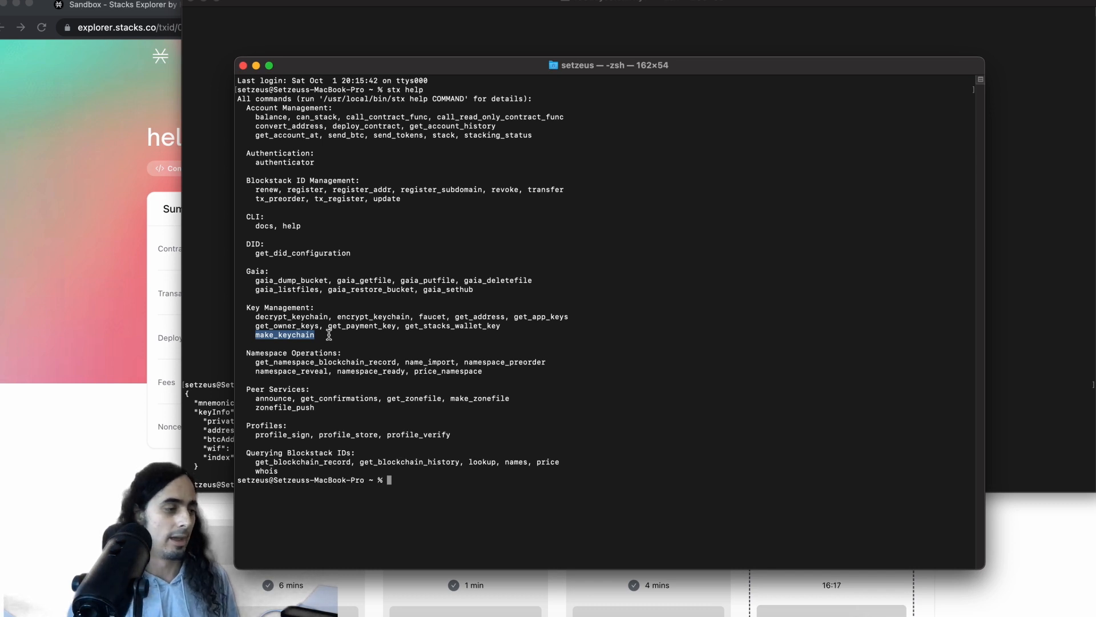
Clear the screen and generate a new keychain with stx make_keychain
text(clear)
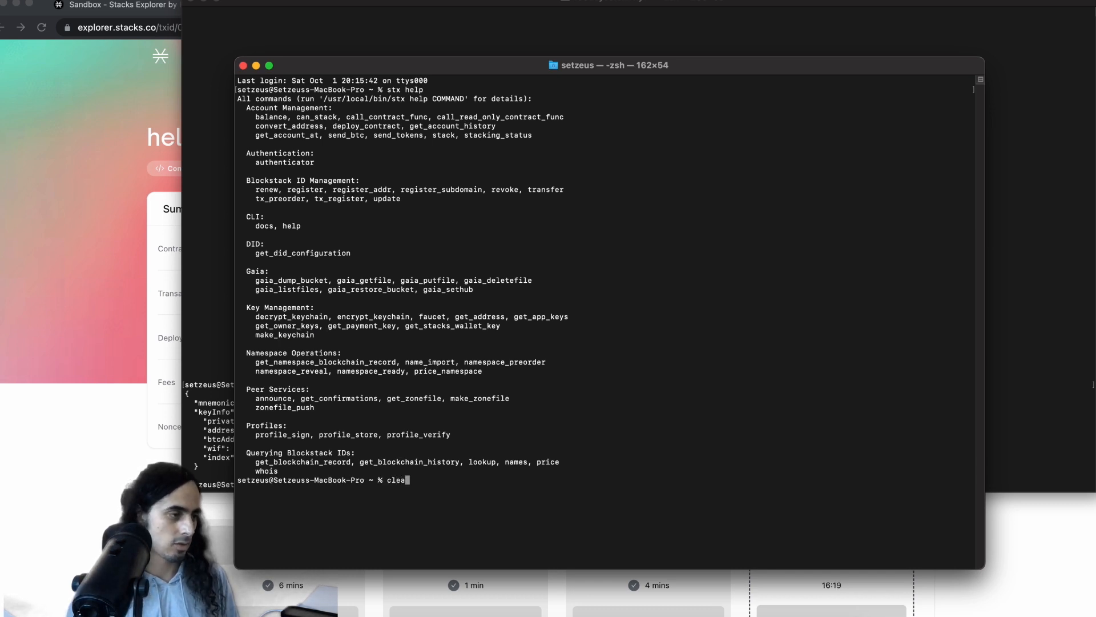
key(Enter)
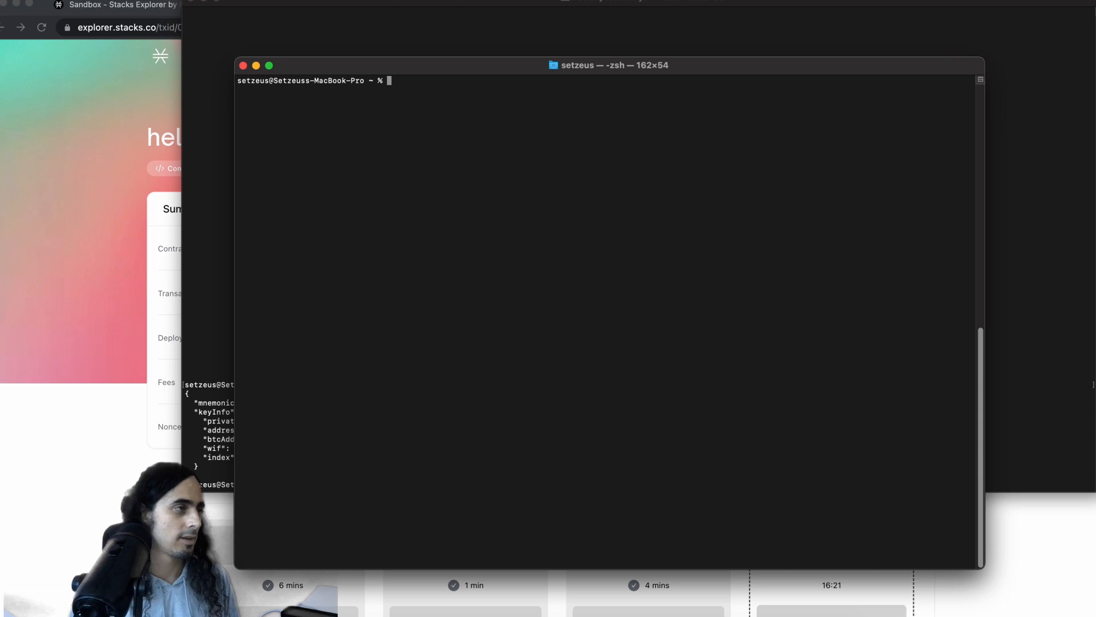
text(st)
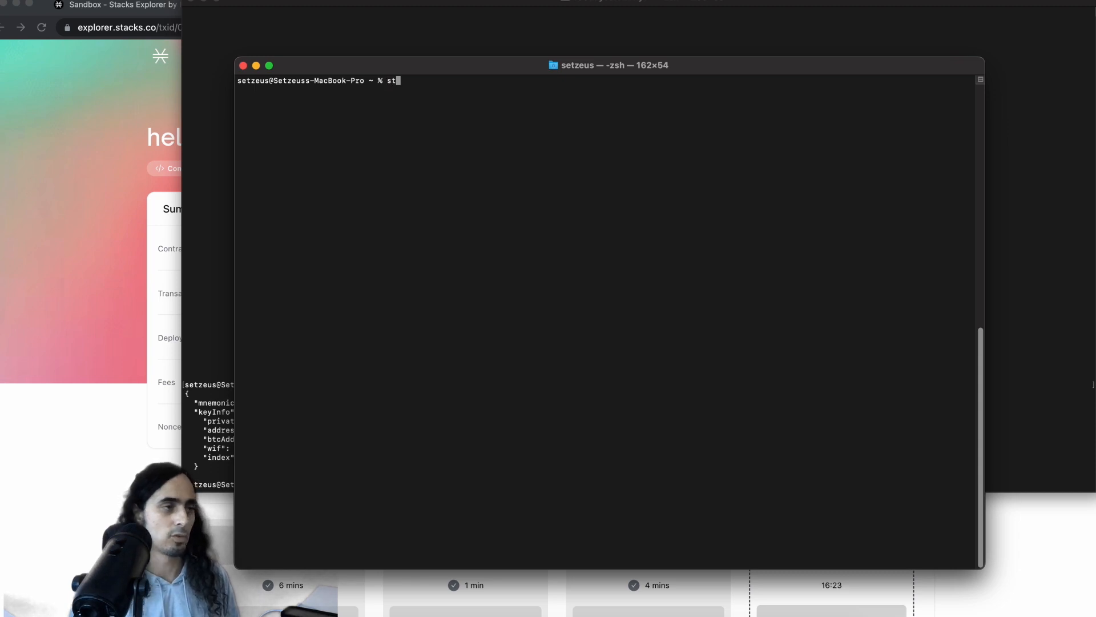
text(x)
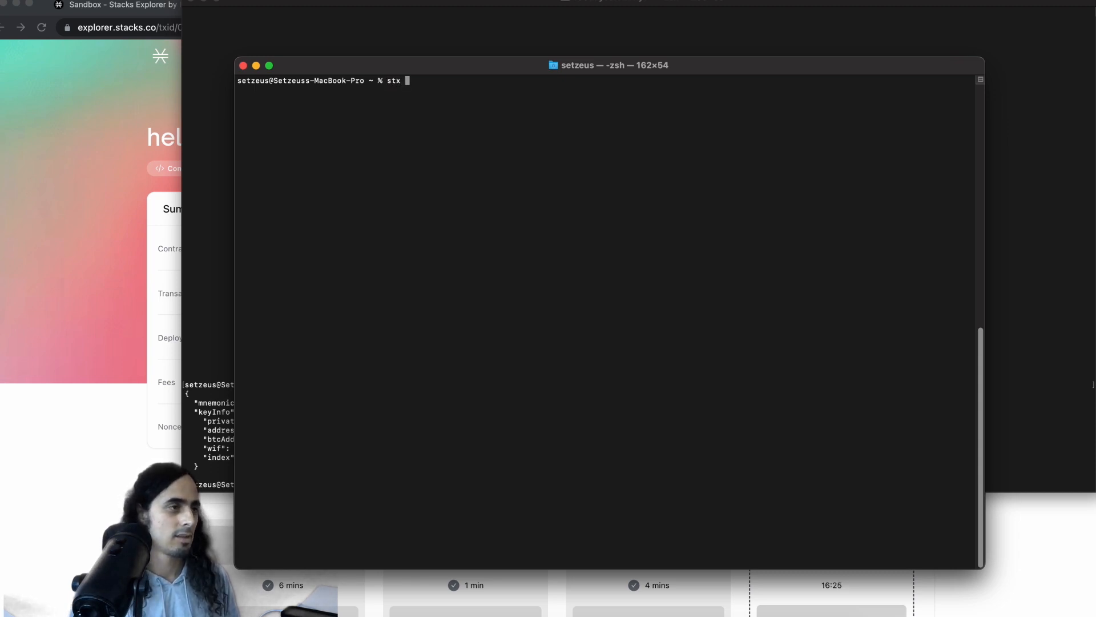
text(make_keychain)
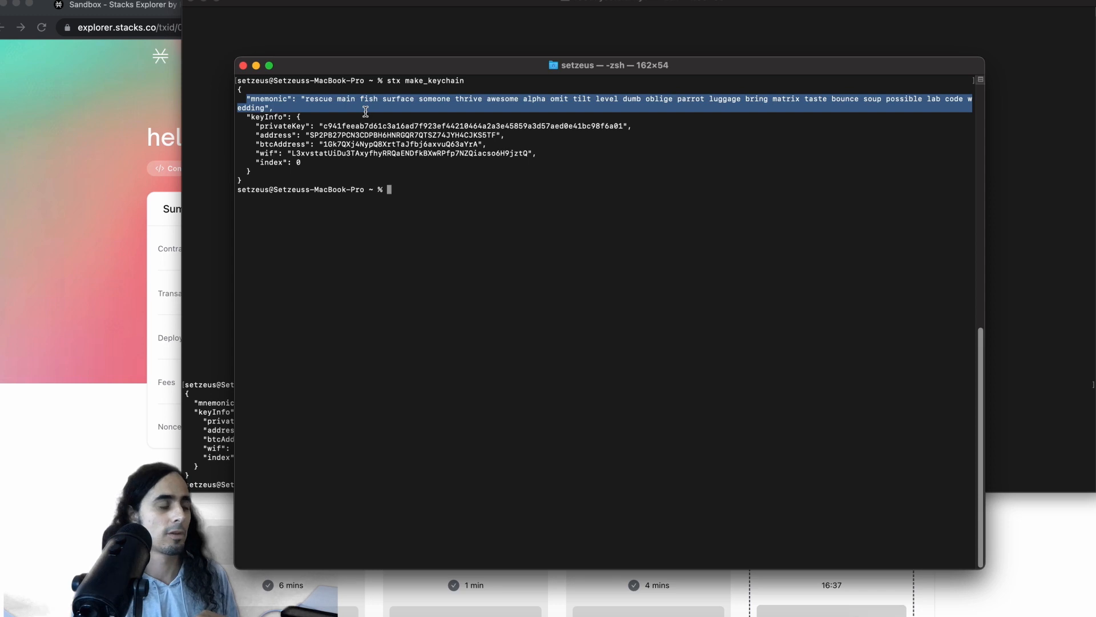
Highlight the keyInfo and btcAddress fields in the keychain output
double_click(267, 116)
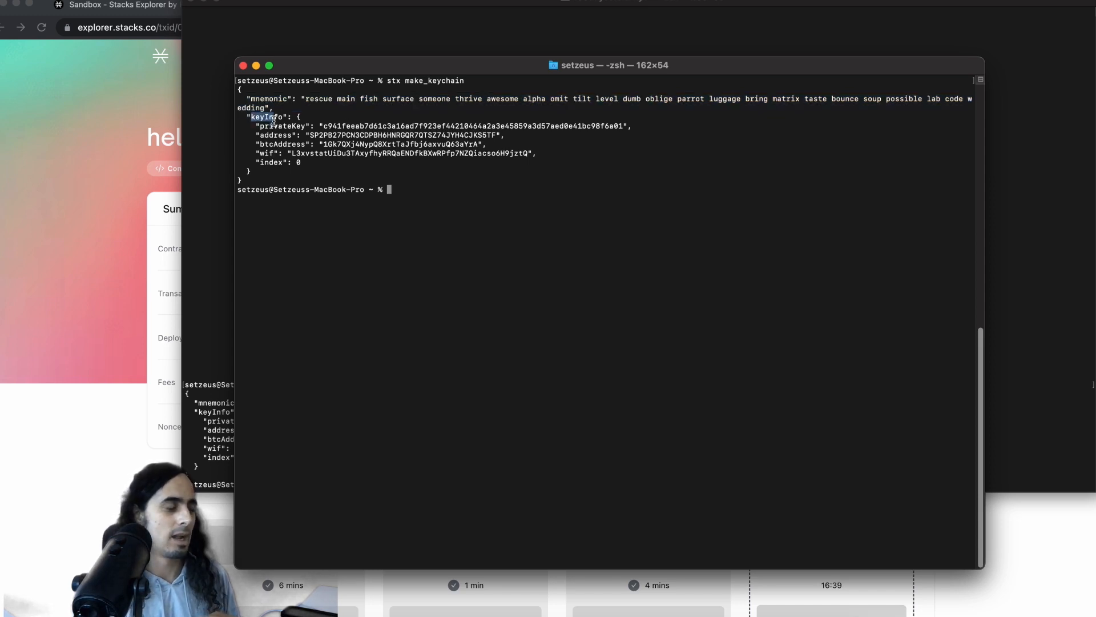
drag(248, 116, 264, 171)
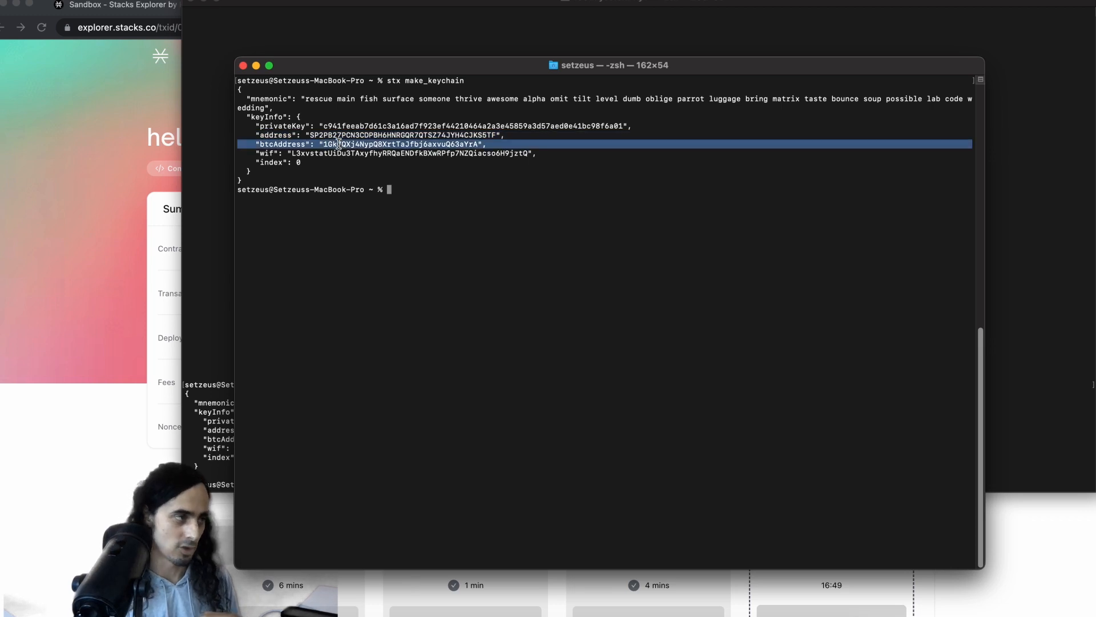
click(315, 154)
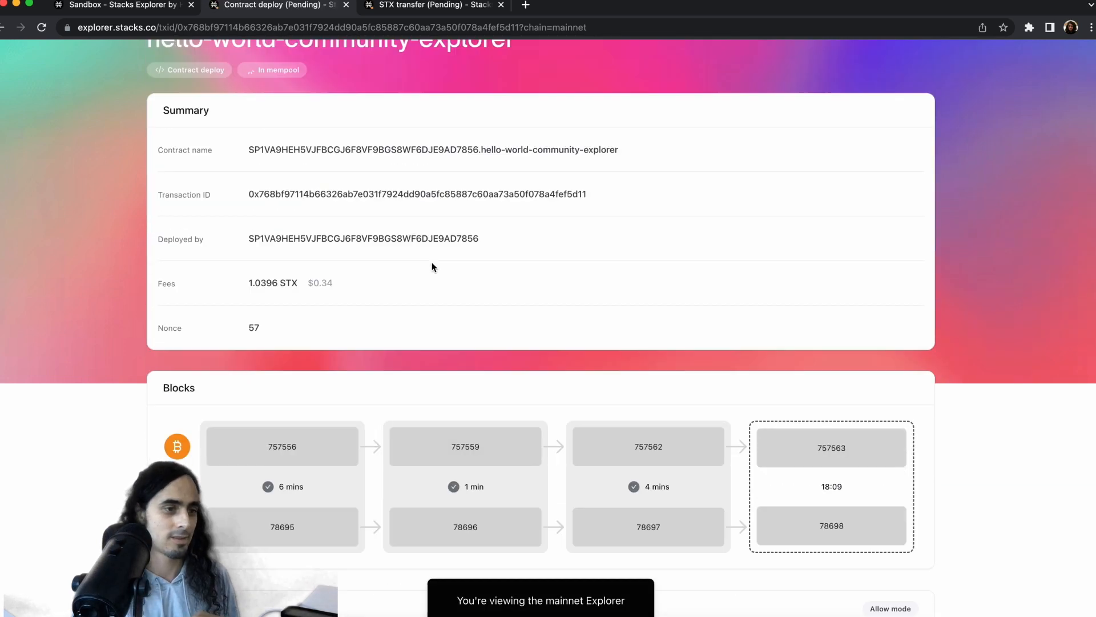
Review the pending 0.50 STX transfer to the keychain address, then return to Terminal
scroll(down, 3)
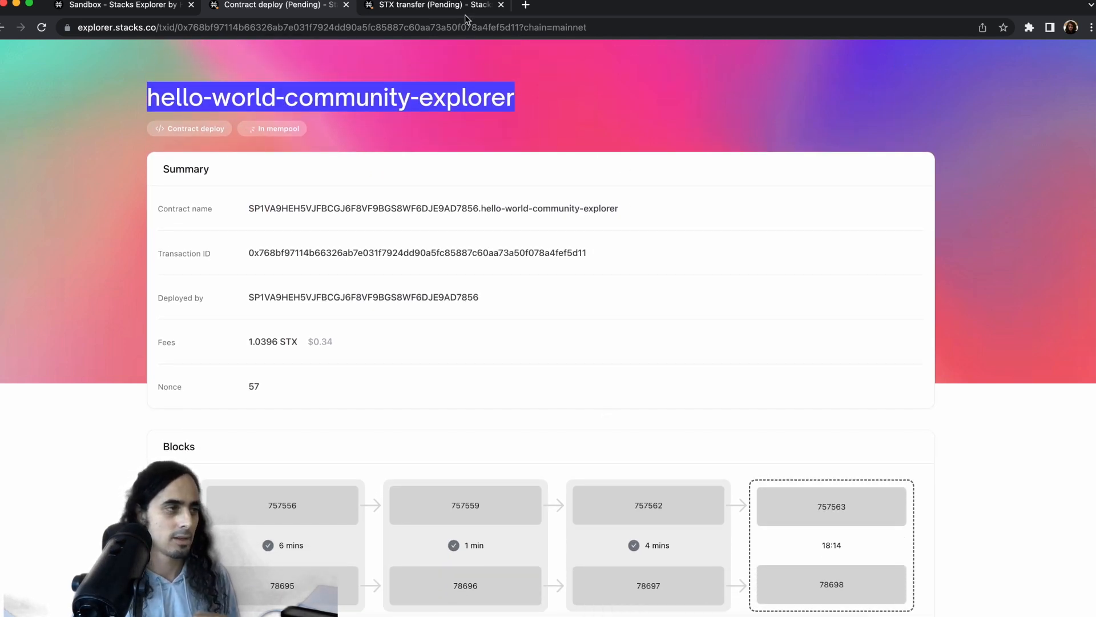
click(431, 5)
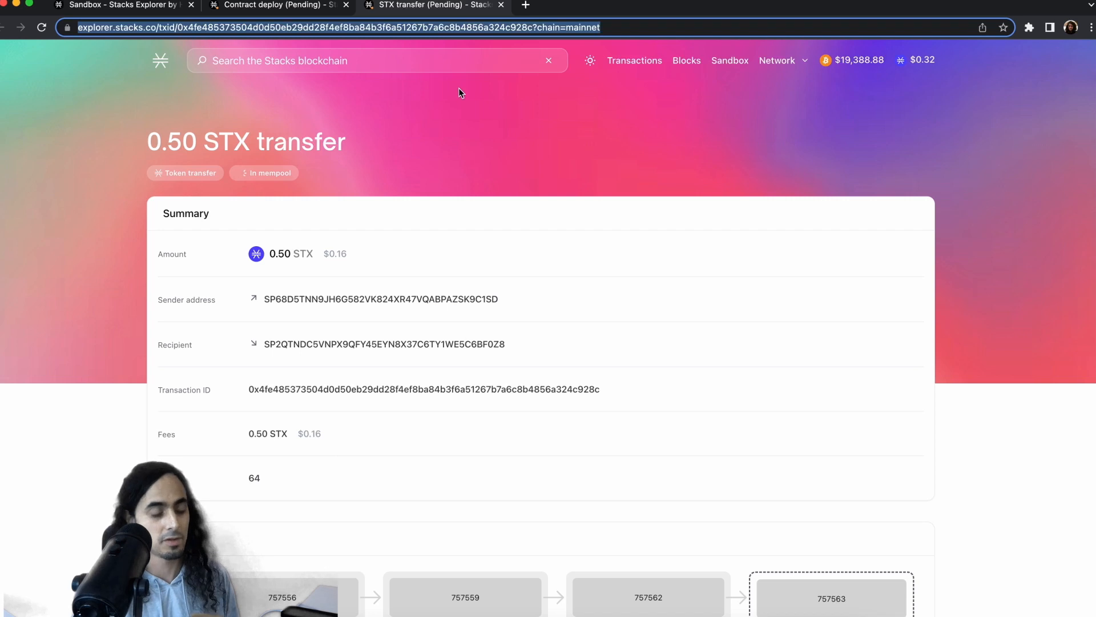
click(282, 5)
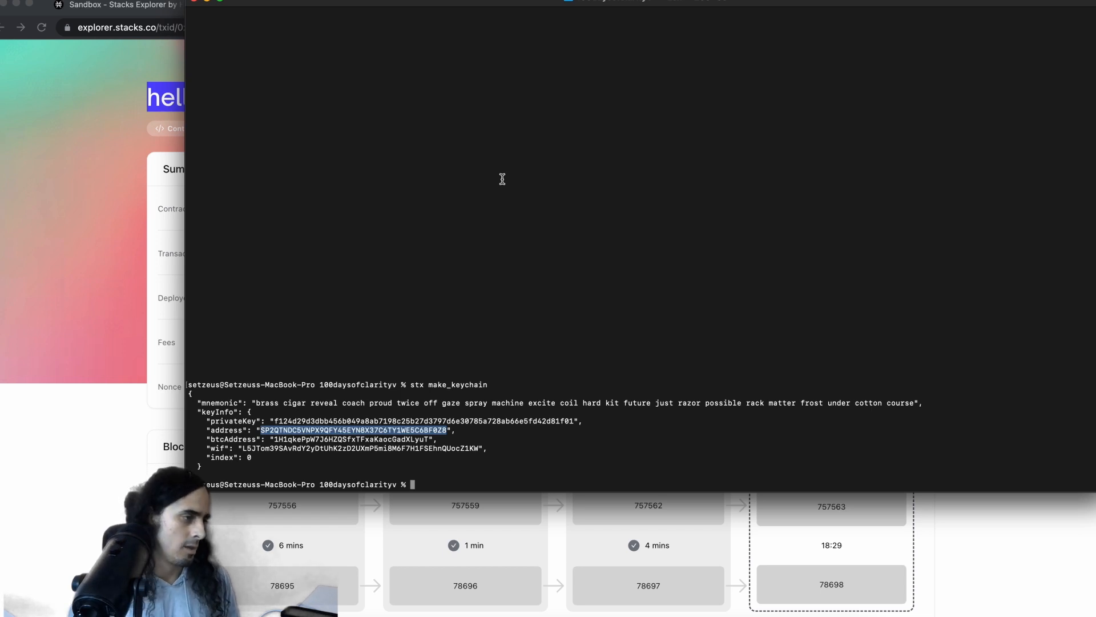
Clear the keychain output and start a fresh Terminal window at the home directory
text(clear)
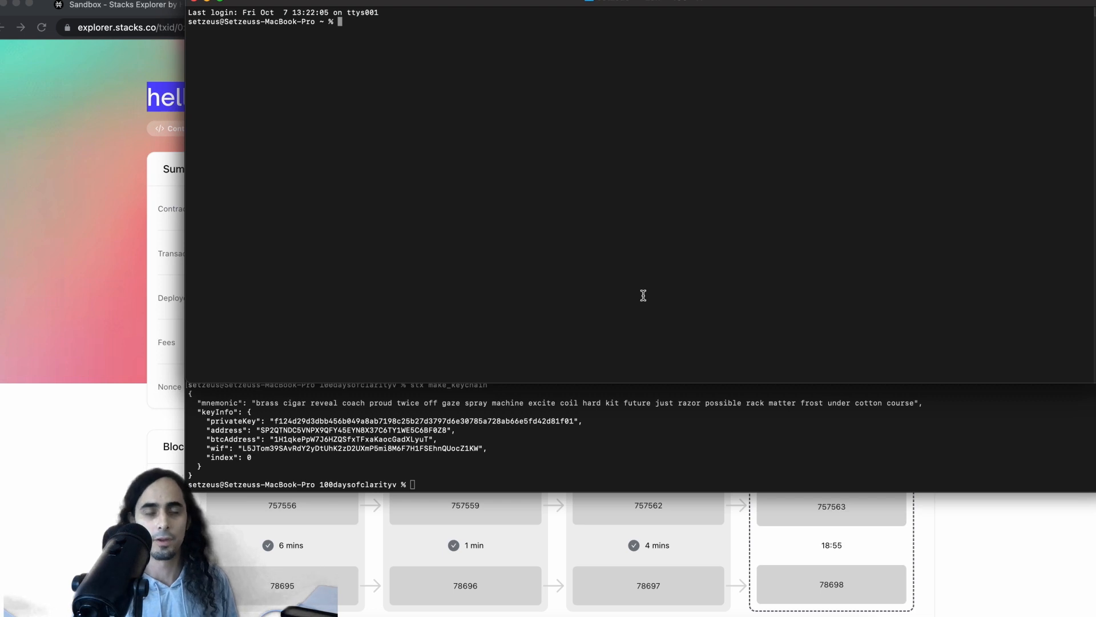
Change into Documents/github/claritypractice/100daysofClarityv, using Tab completion for folder names
text(cd)
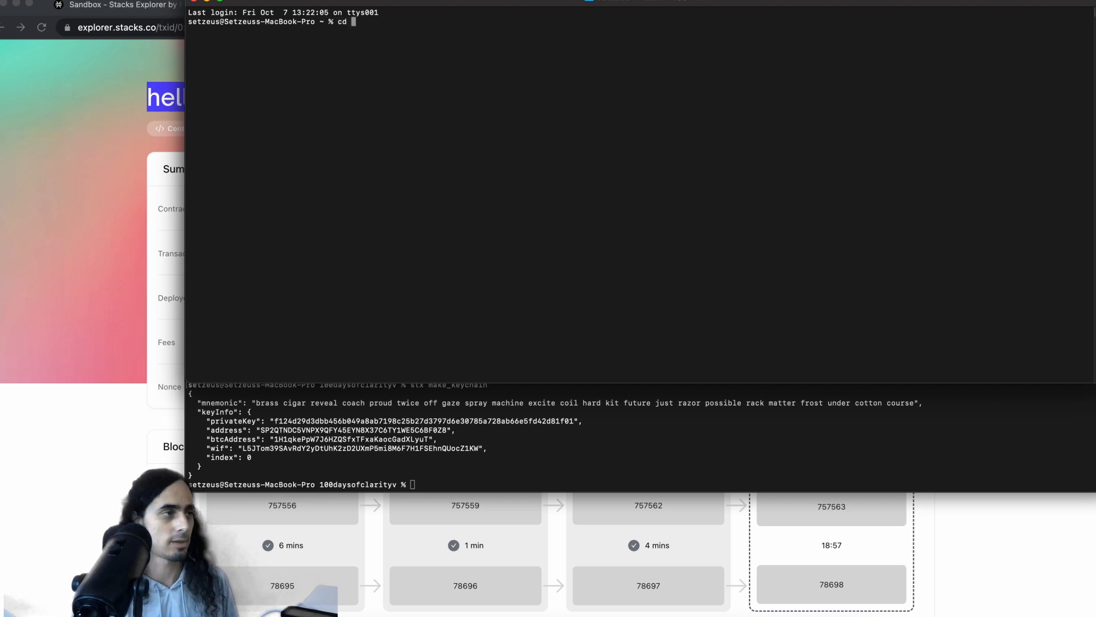
text(documents && c)
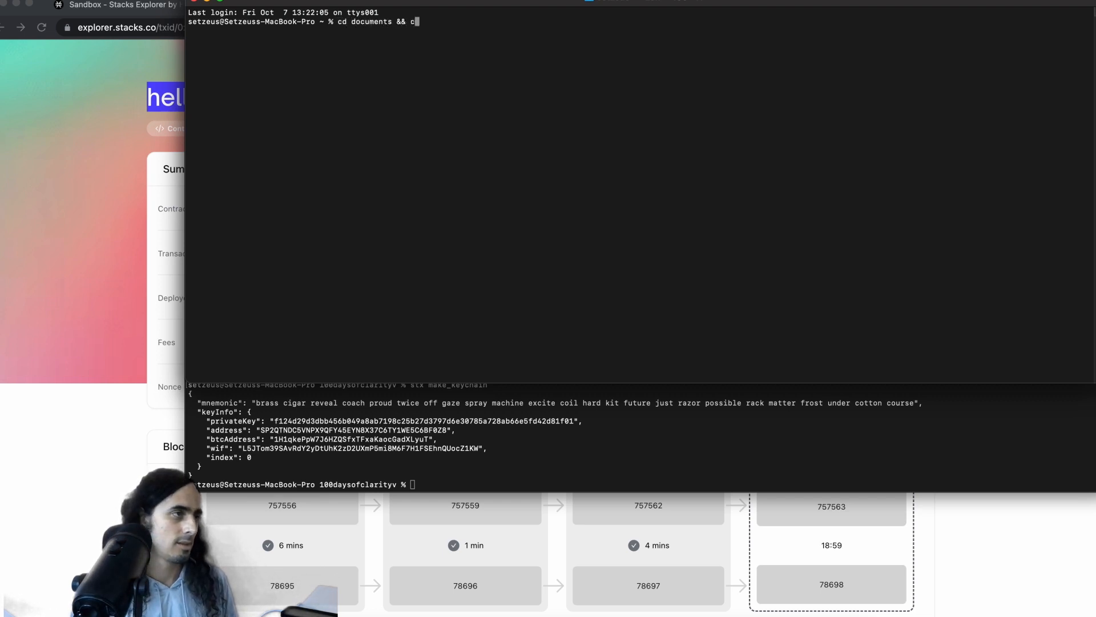
text(d github && cd)
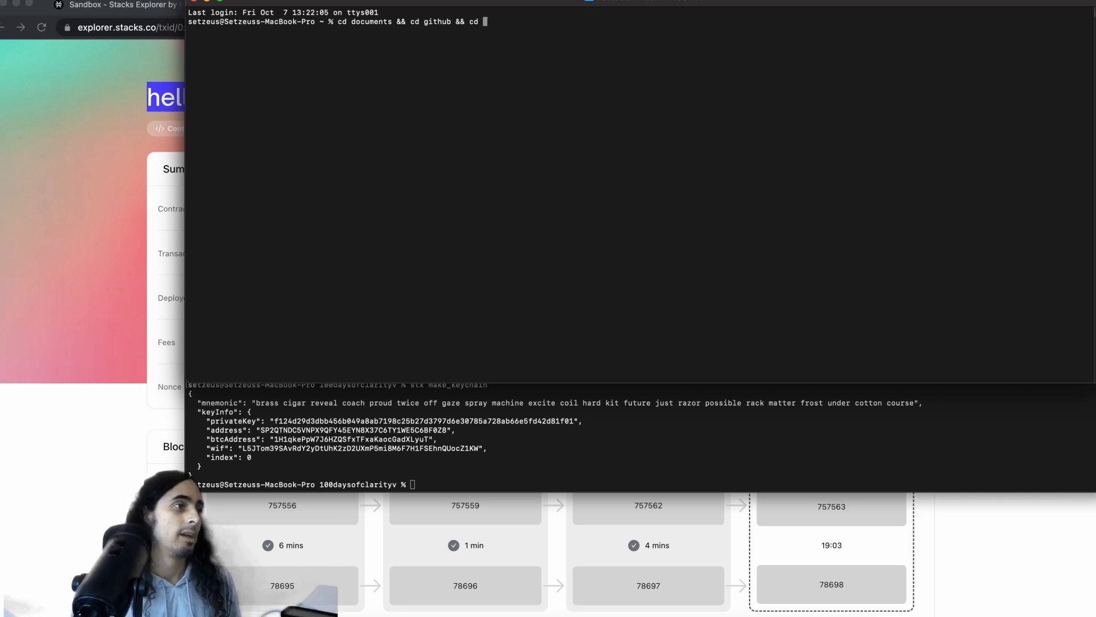
text(clarityprat)
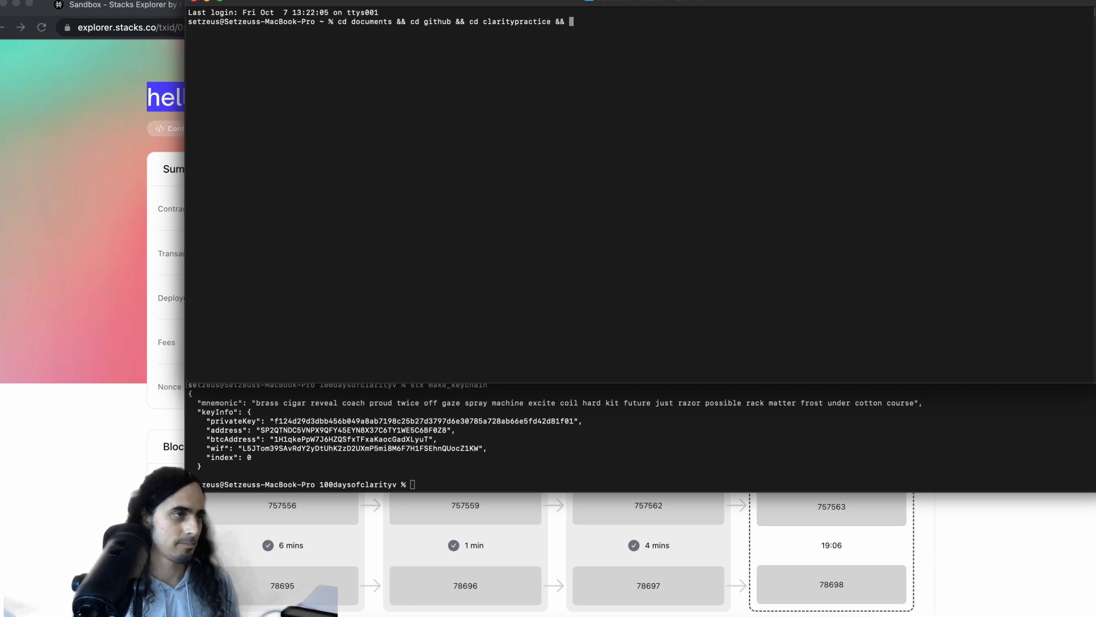
key(Tab)
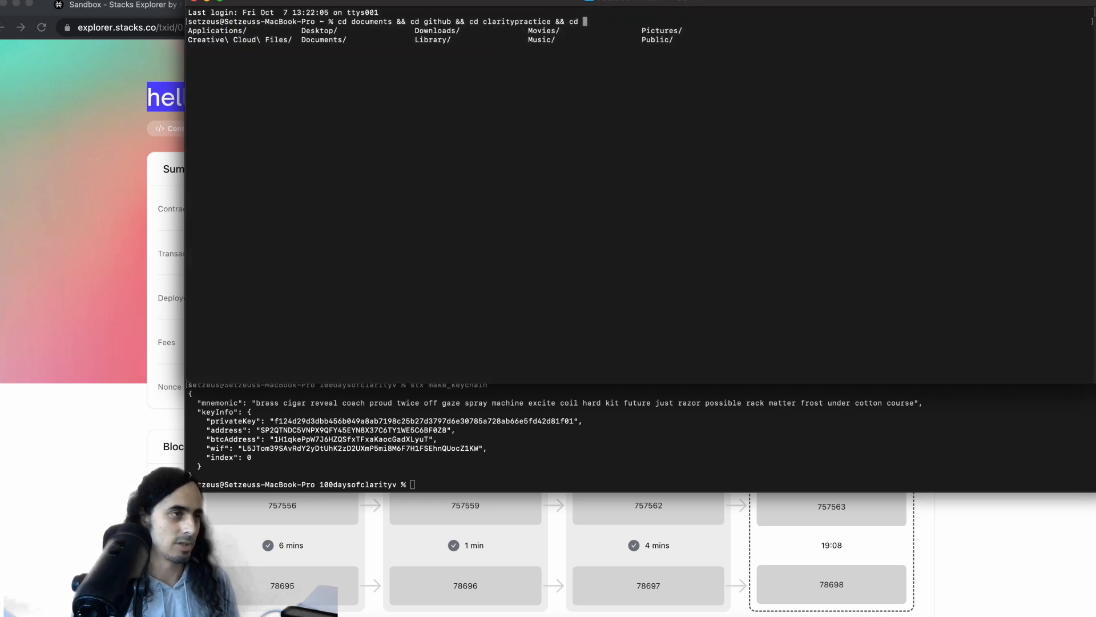
text(100daysofClarityv)
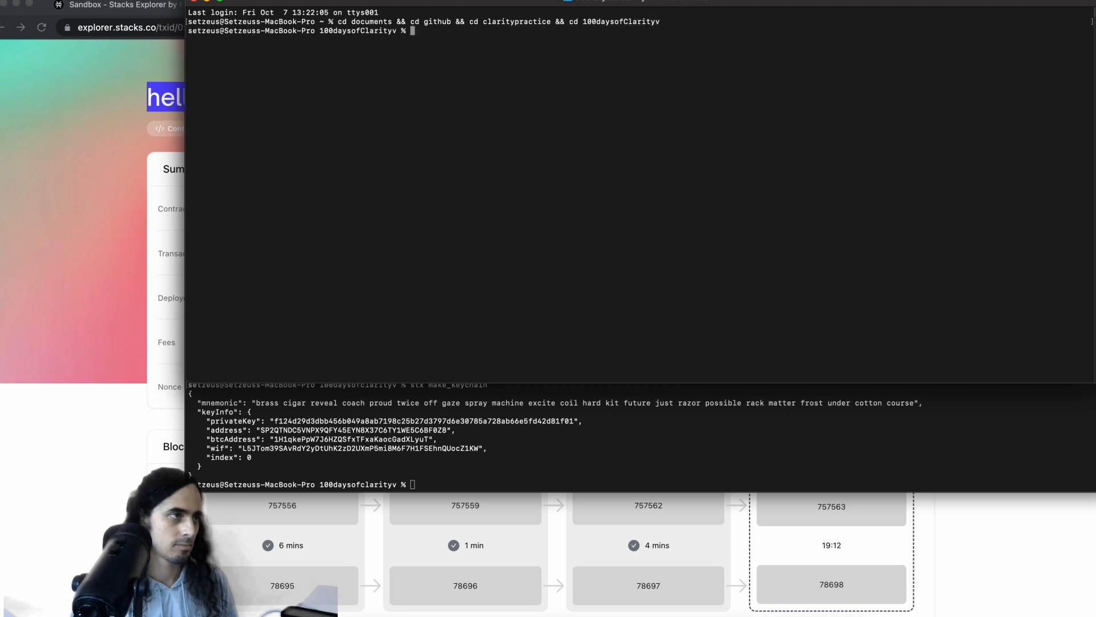
List the project and move into its contracts folder to list the three .clar files
text(l)
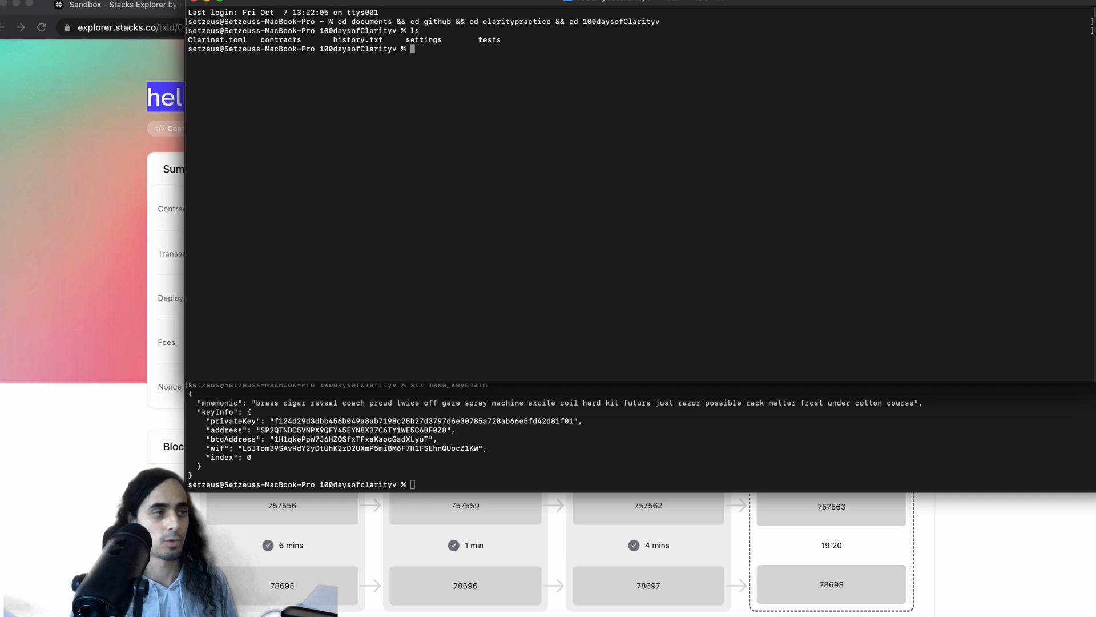
text(cd contra)
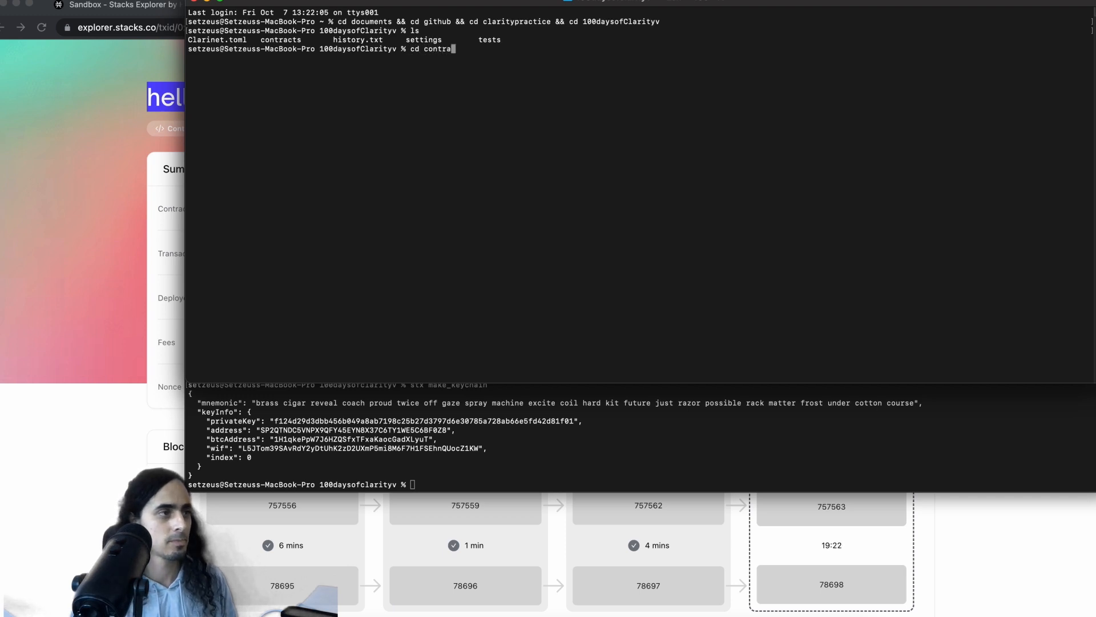
key(Enter)
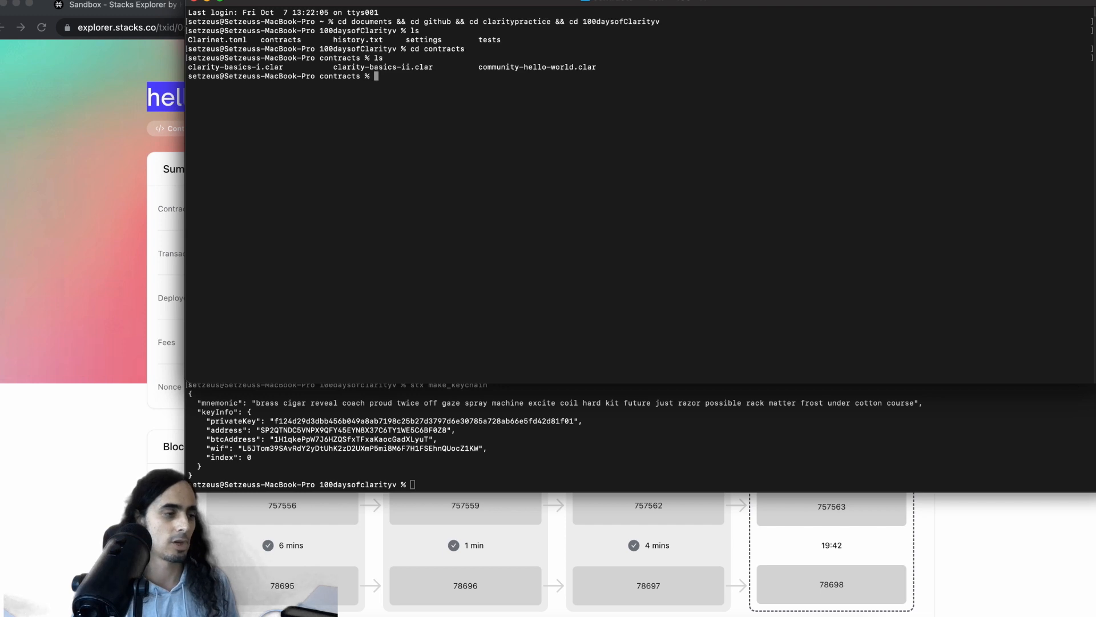
Run stx help and highlight deploy_contract under Account Management
text(stx help)
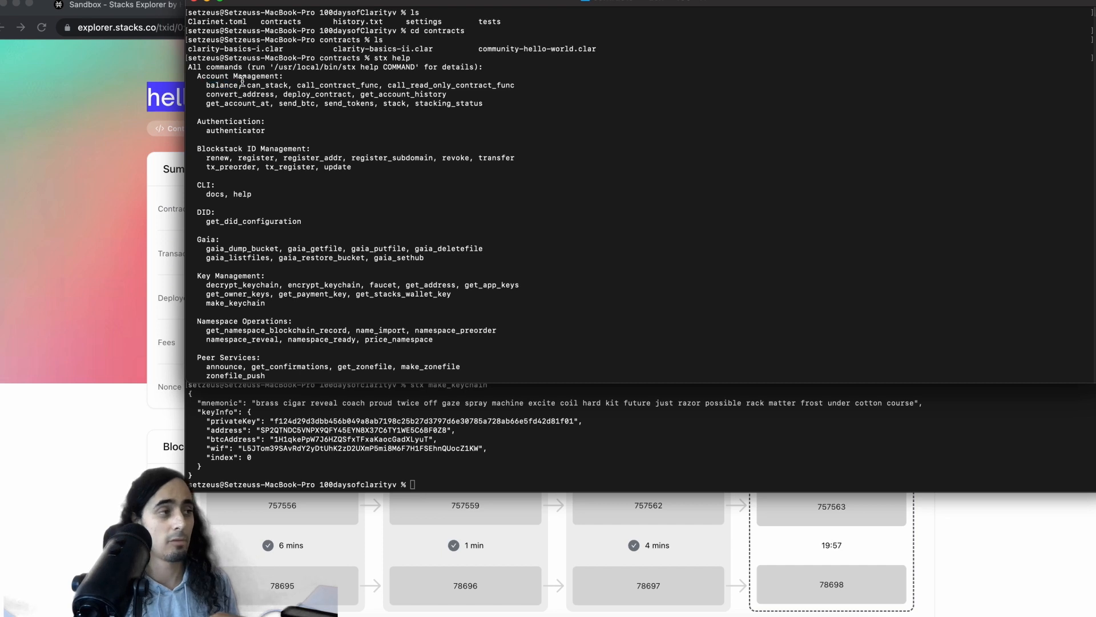
double_click(267, 85)
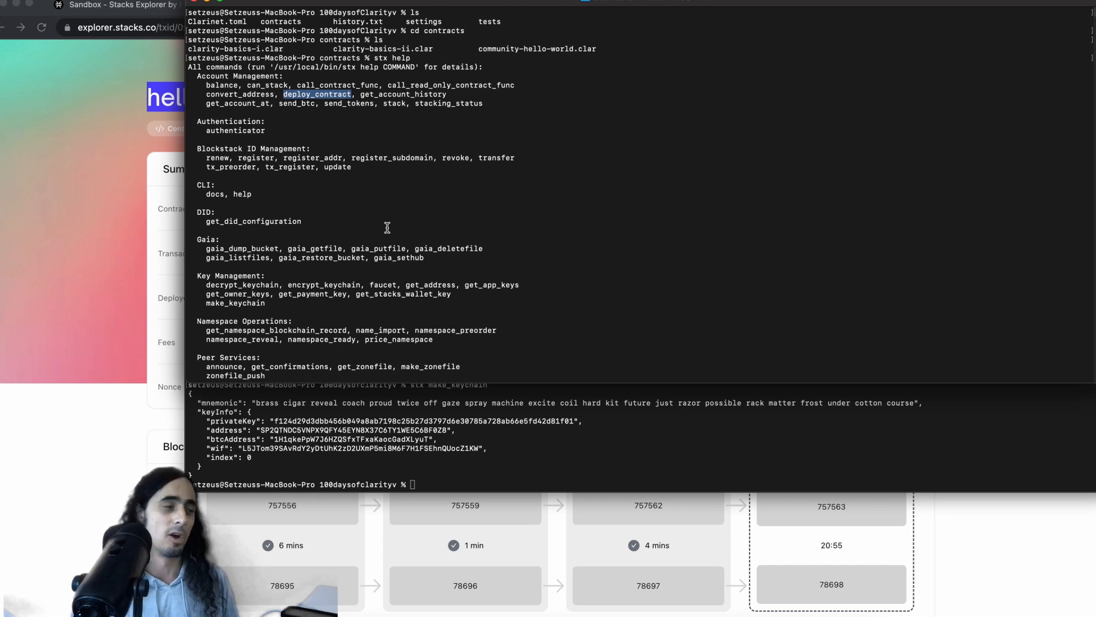
mouse_move(392, 223)
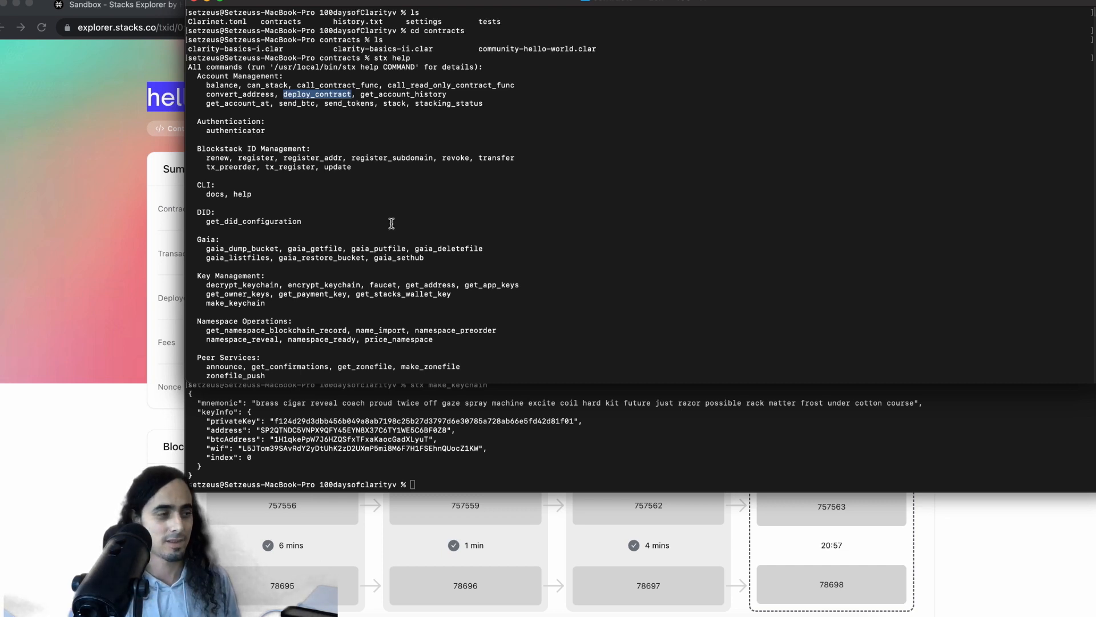
Run stx deploy_contract with no arguments to see its usage and example
scroll(down, 3)
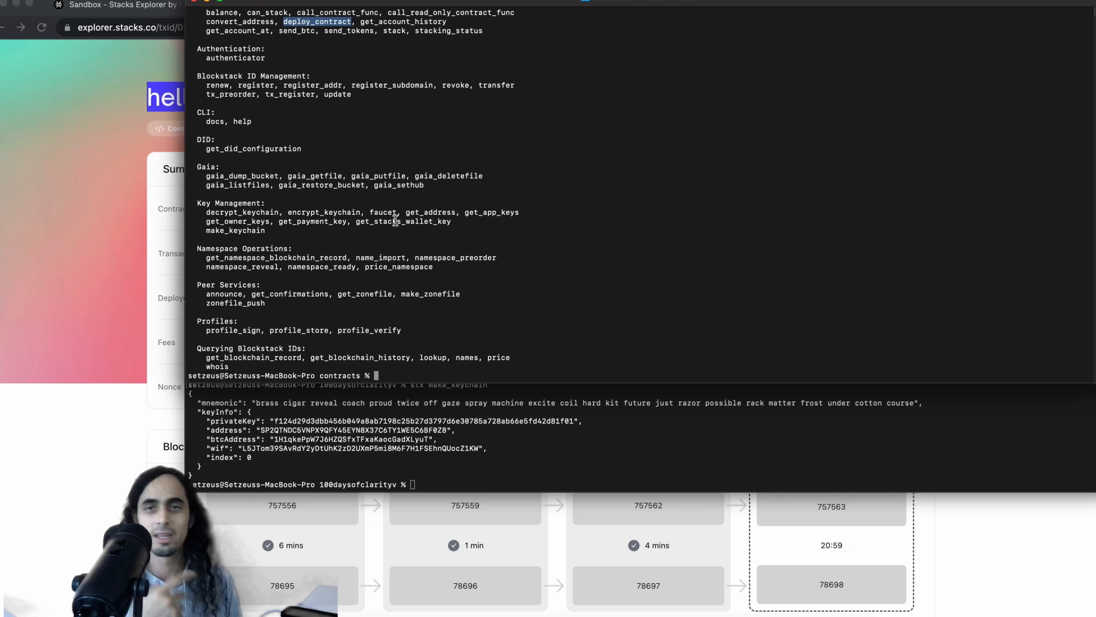
text(deploy)
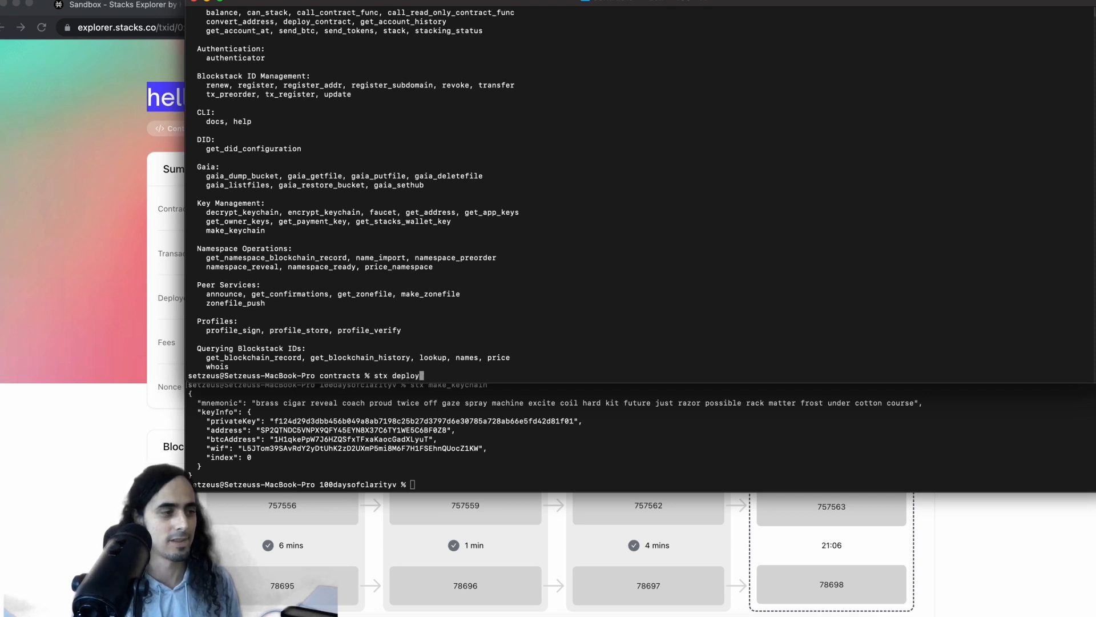
text(_contract)
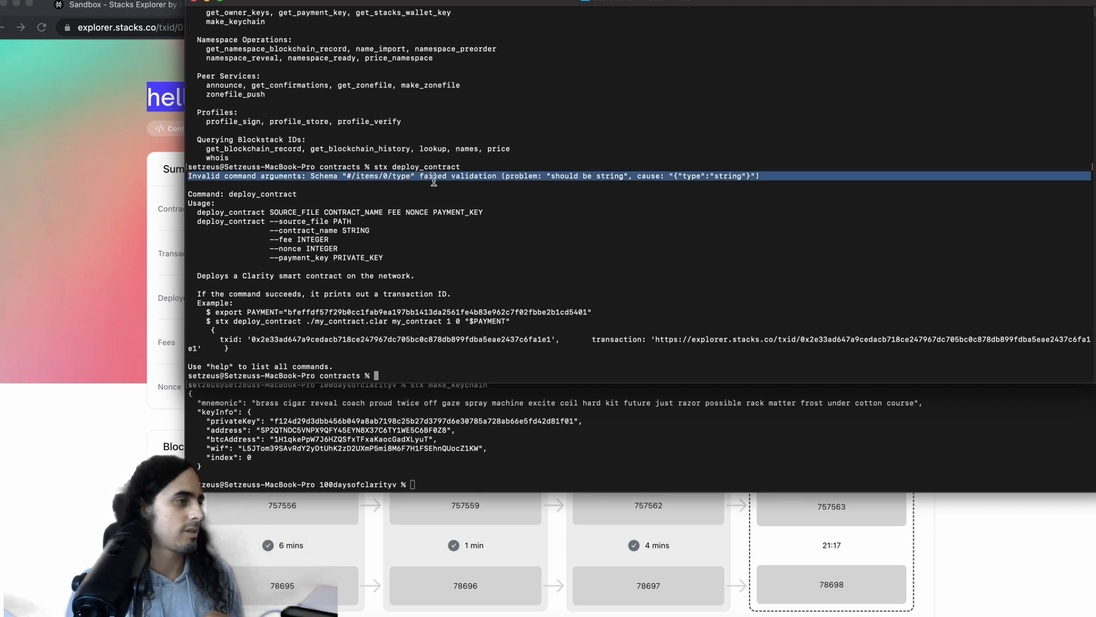
mouse_move(460, 221)
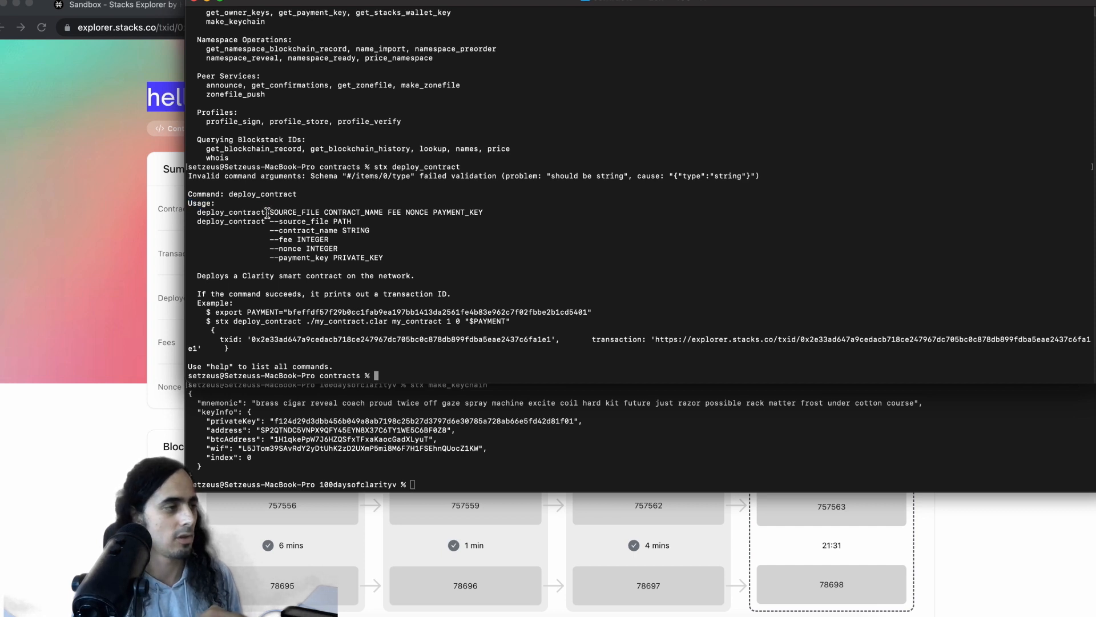
drag(269, 212, 489, 212)
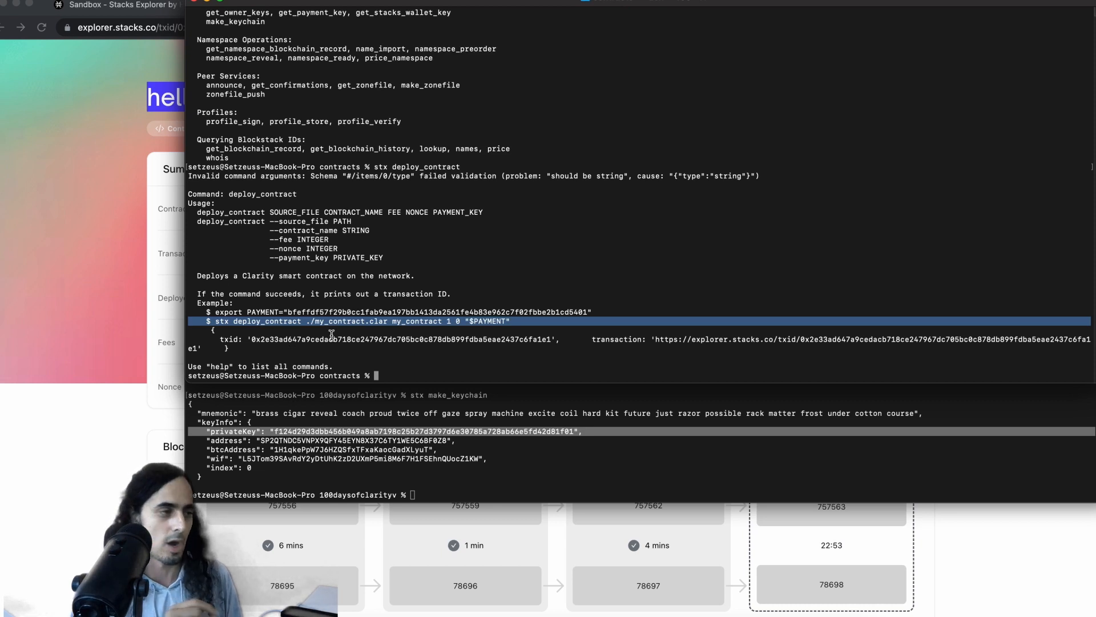
double_click(415, 321)
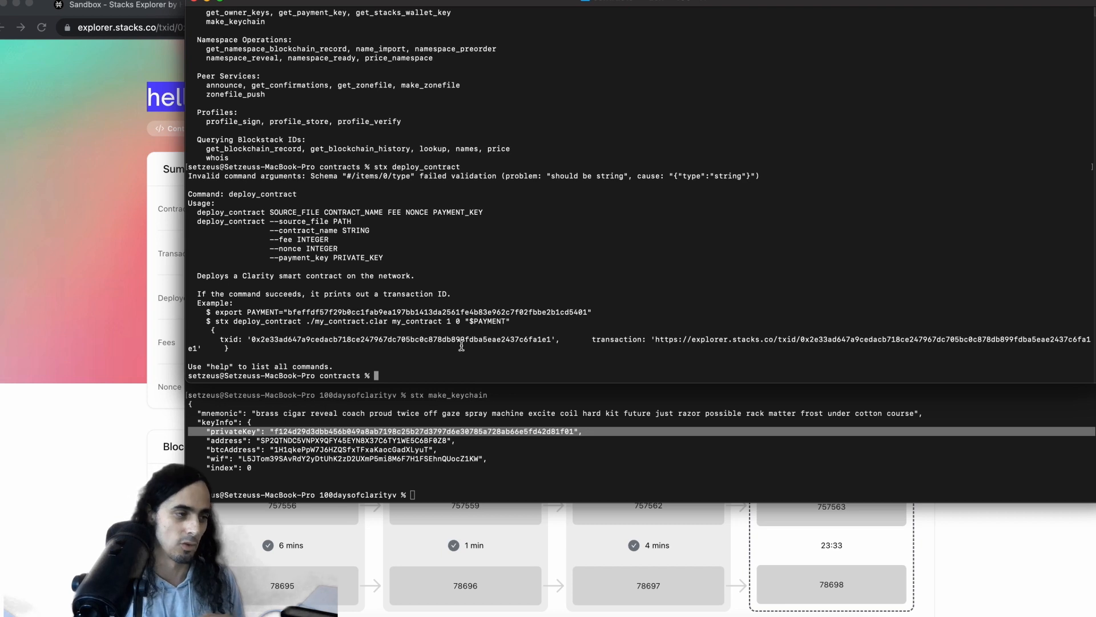
Enter deploy_contract community-hello-world.clar community-hello-world-terminal with fee 100000
text(deploy_contract community-)
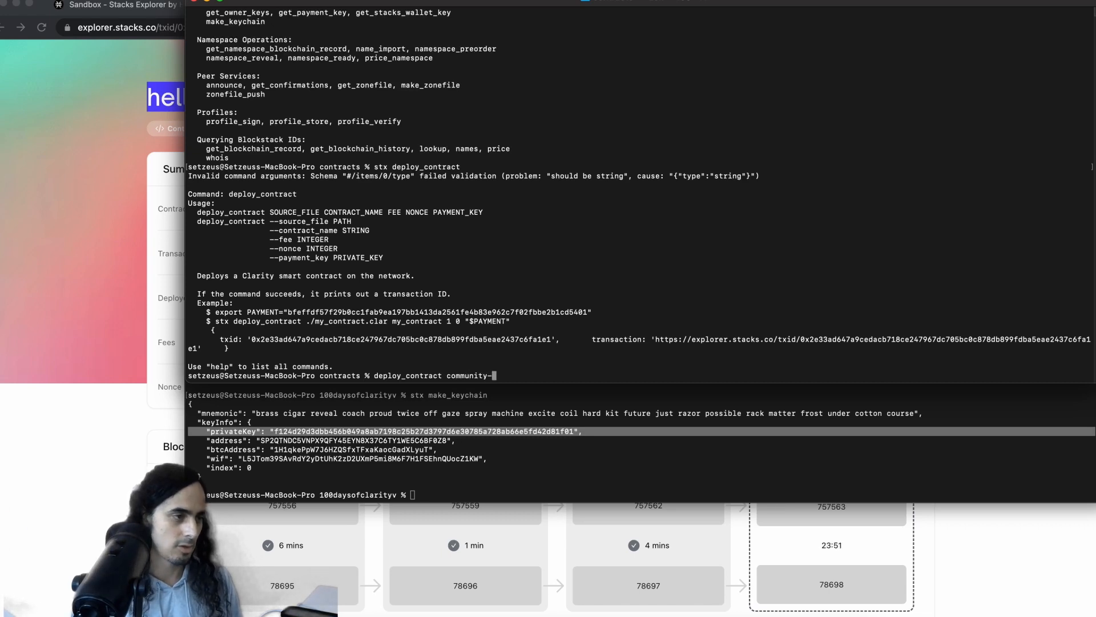
text(hello-world.clar)
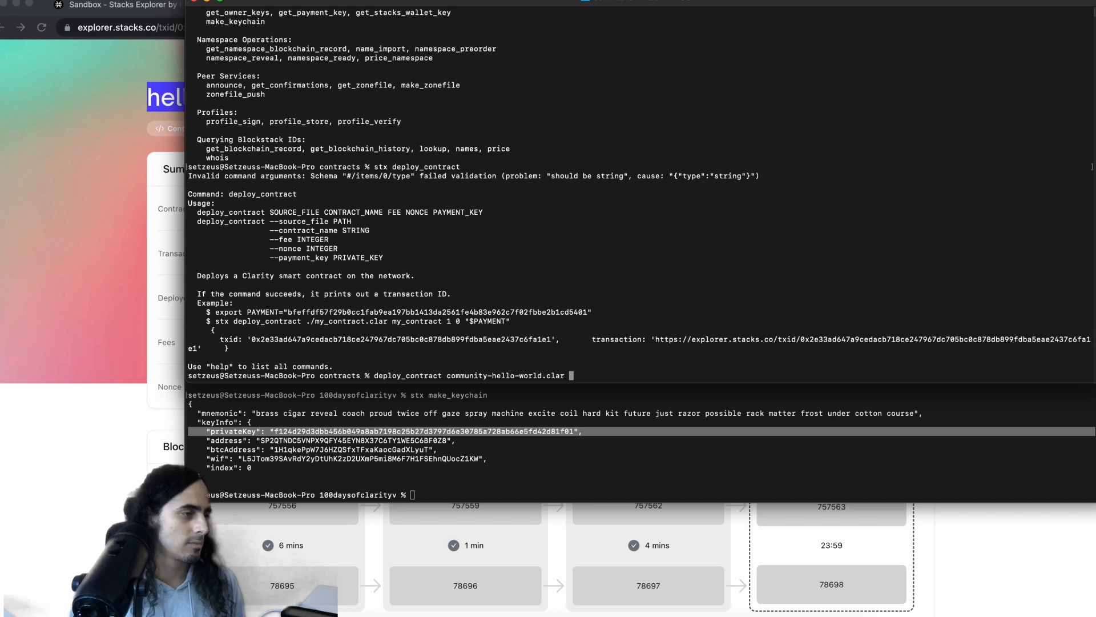
text(community-hello-wor)
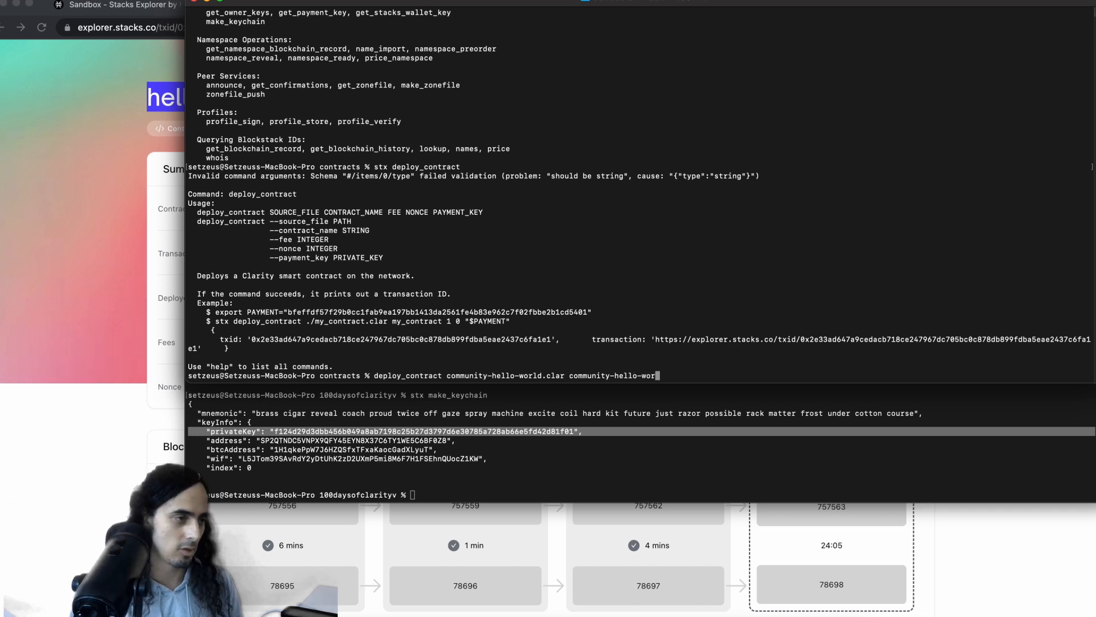
text(ld)
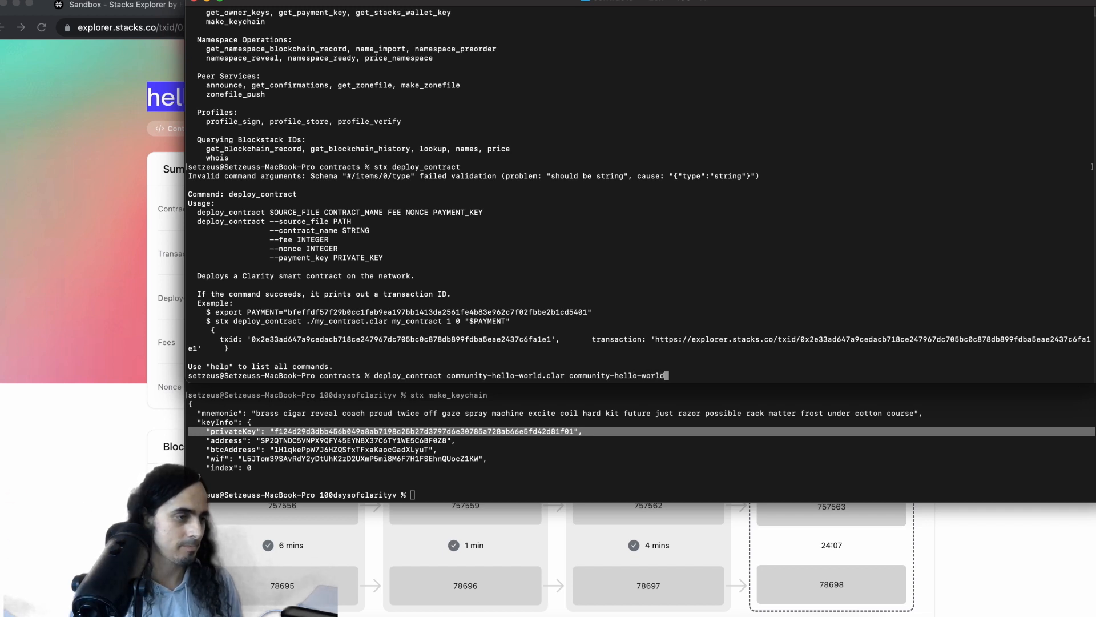
text(-terminal)
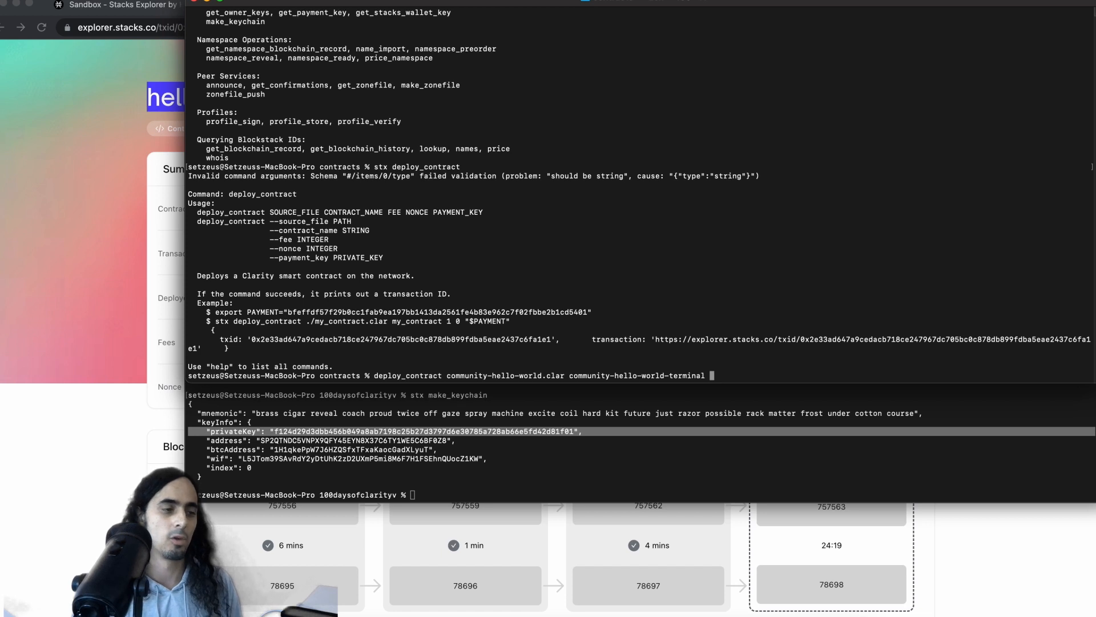
text(1)
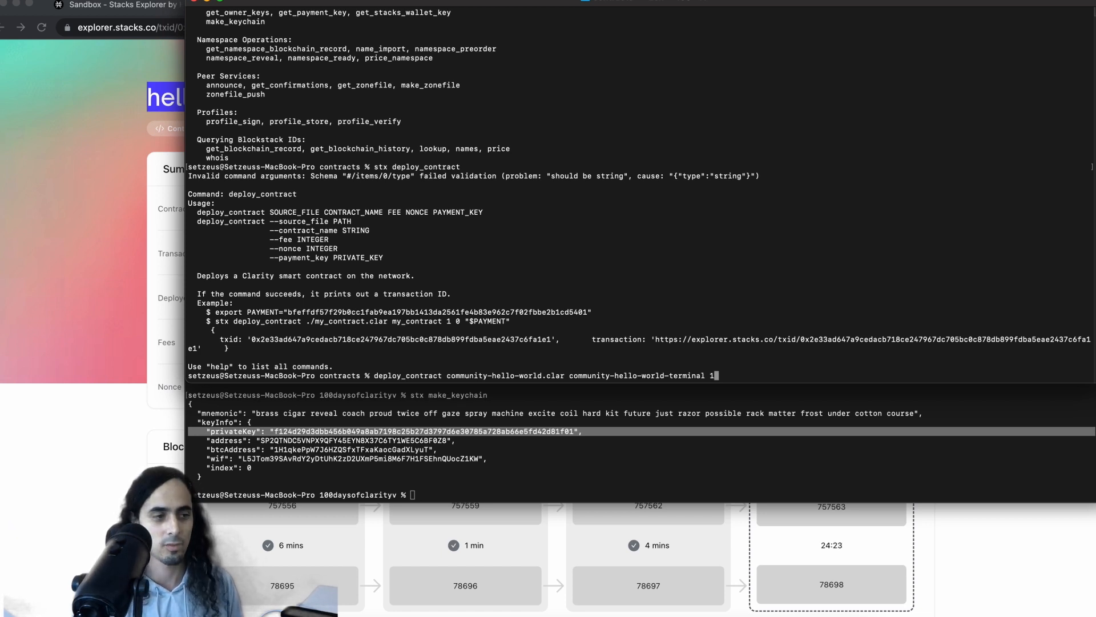
text(00000)
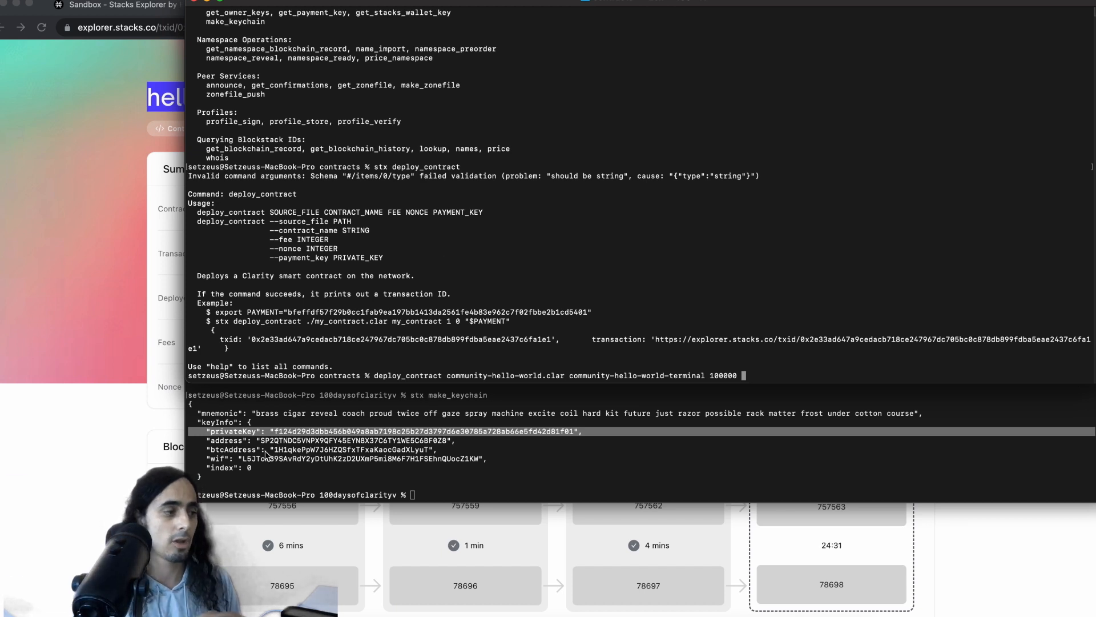
mouse_move(354, 425)
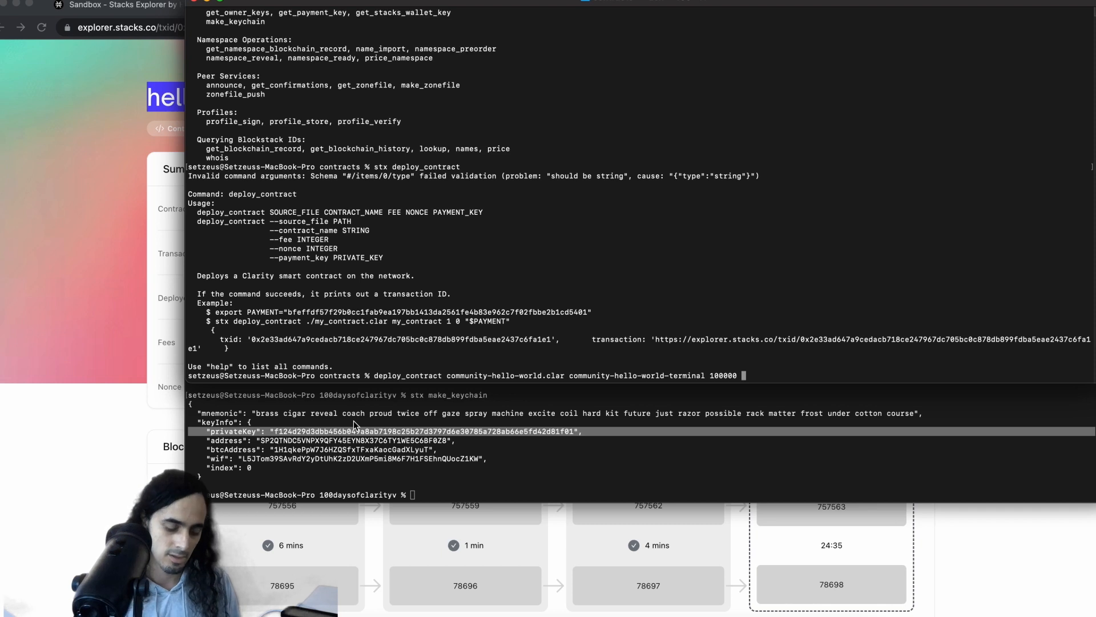
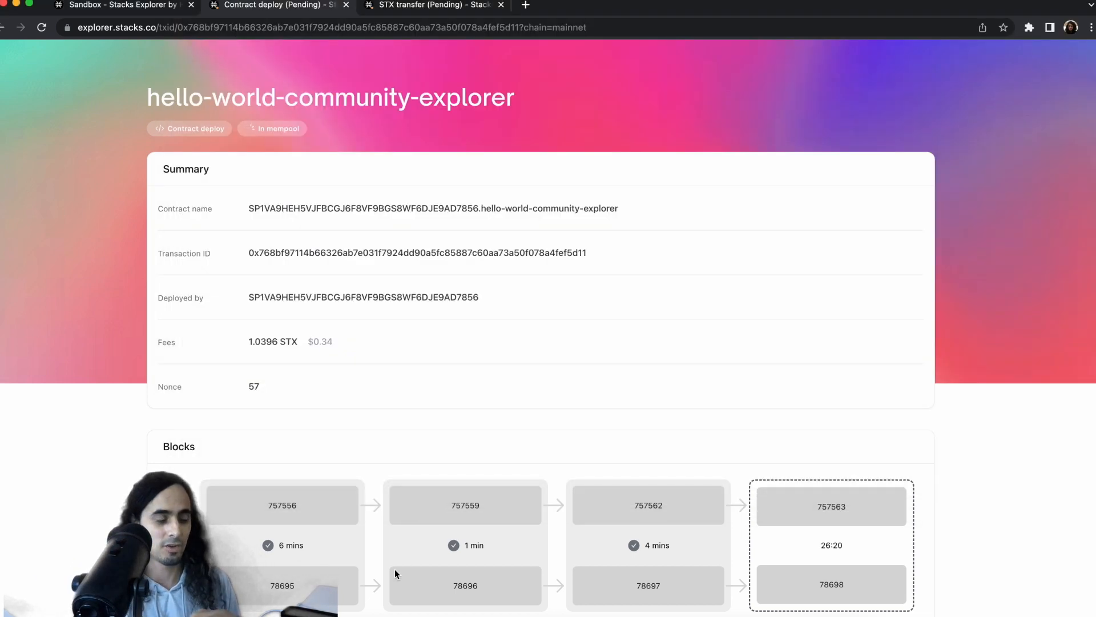
Scroll the pending hello-world-community-explorer contract deploy page in Stacks Explorer
scroll(down, 3)
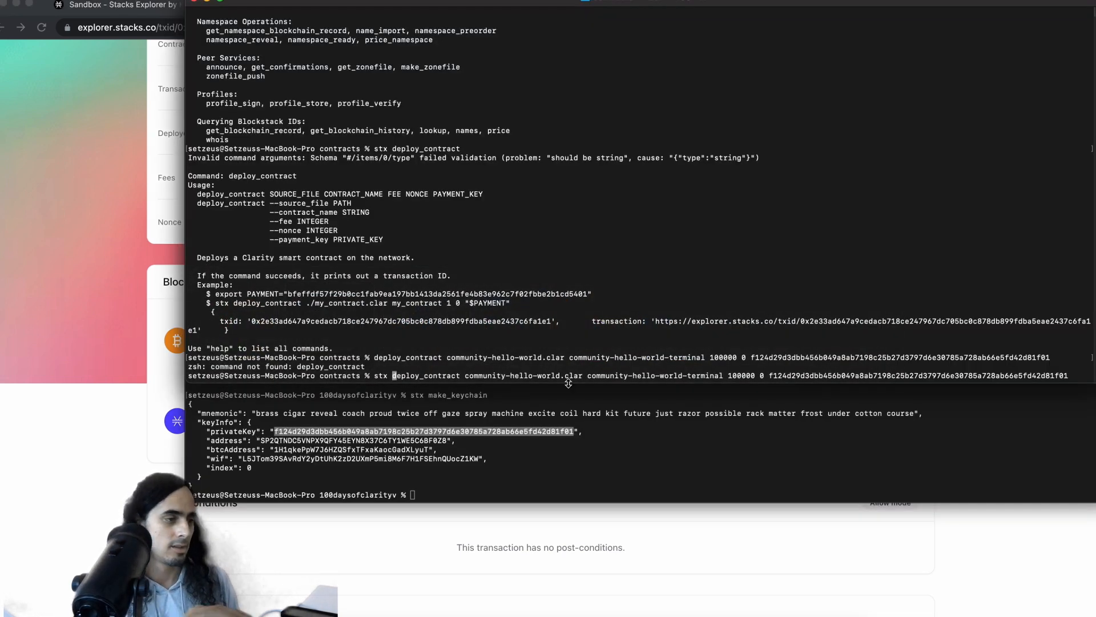
mouse_move(820, 309)
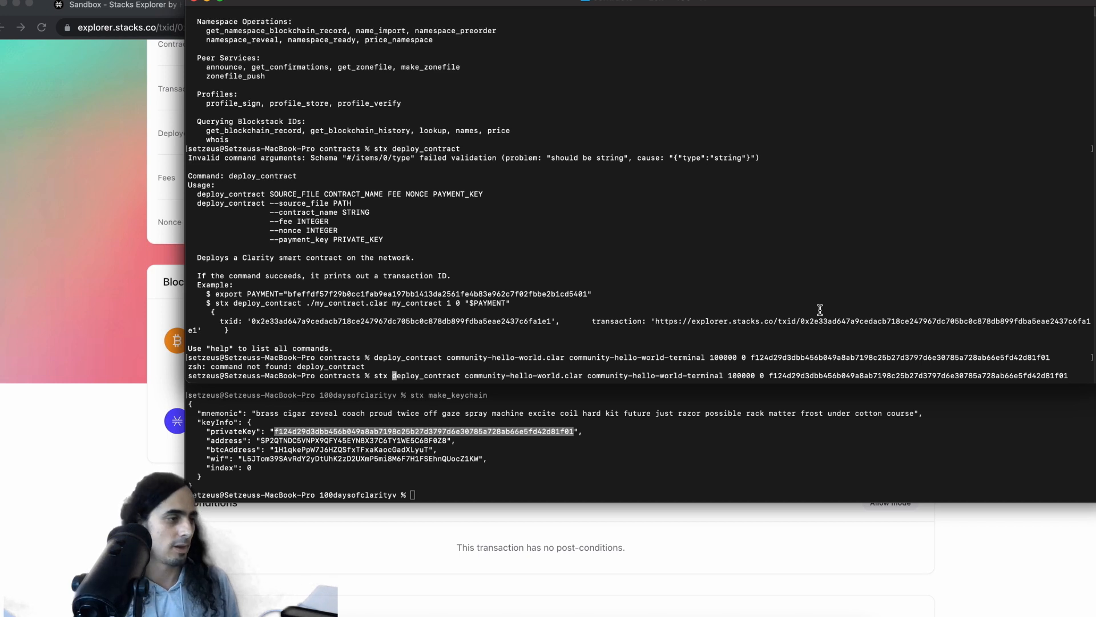
mouse_move(748, 464)
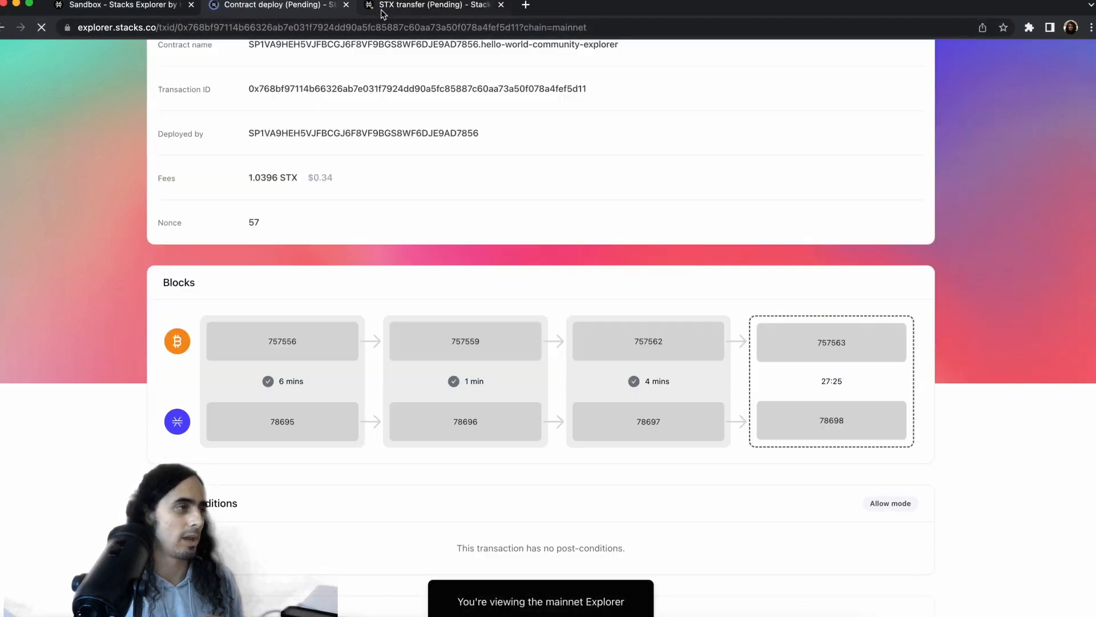
Bring the 0.50 STX transfer transaction tab to the front
click(428, 5)
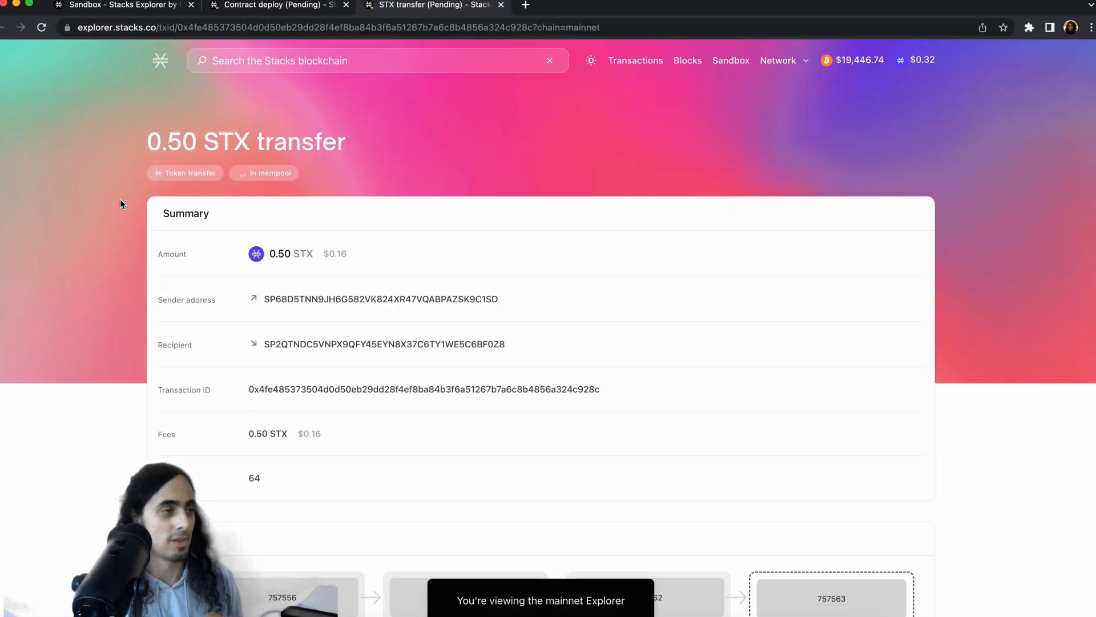
mouse_move(428, 221)
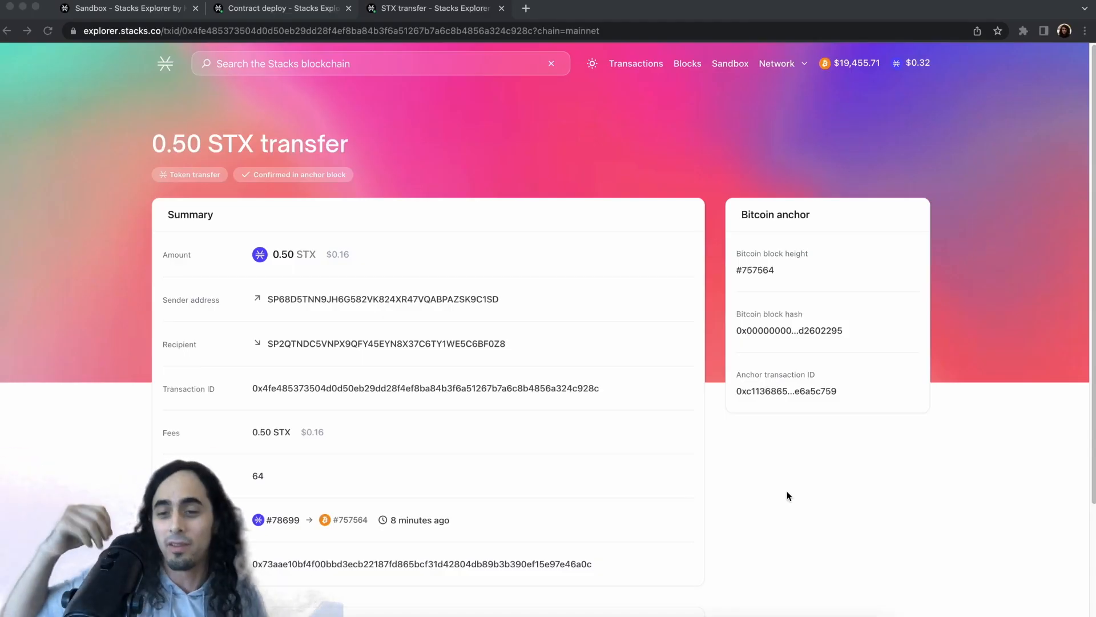
mouse_move(432, 143)
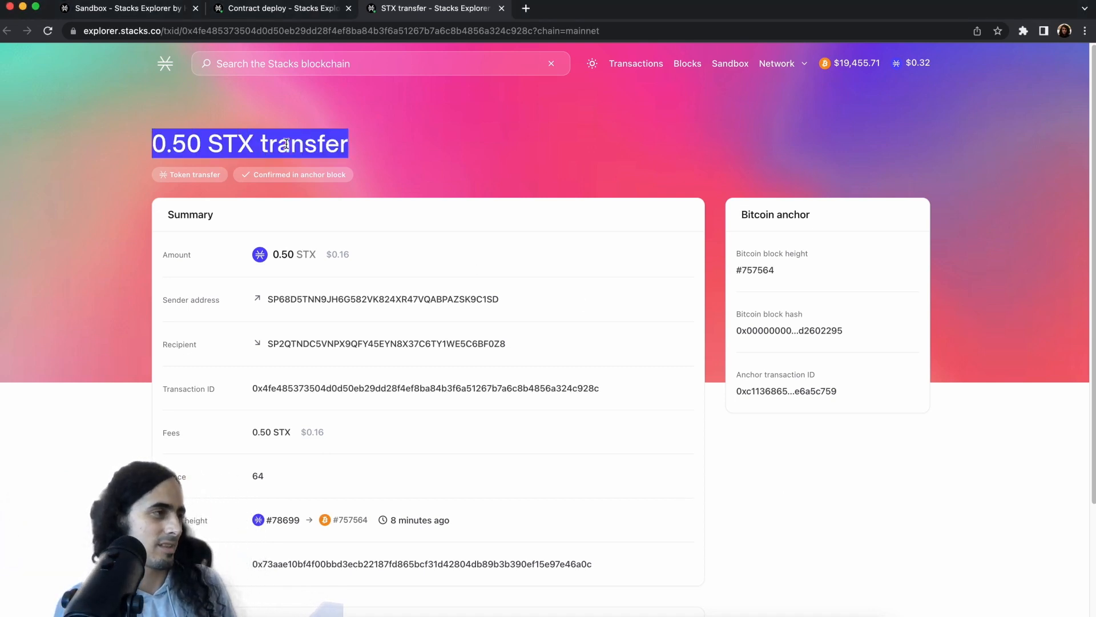
scroll(down, 3)
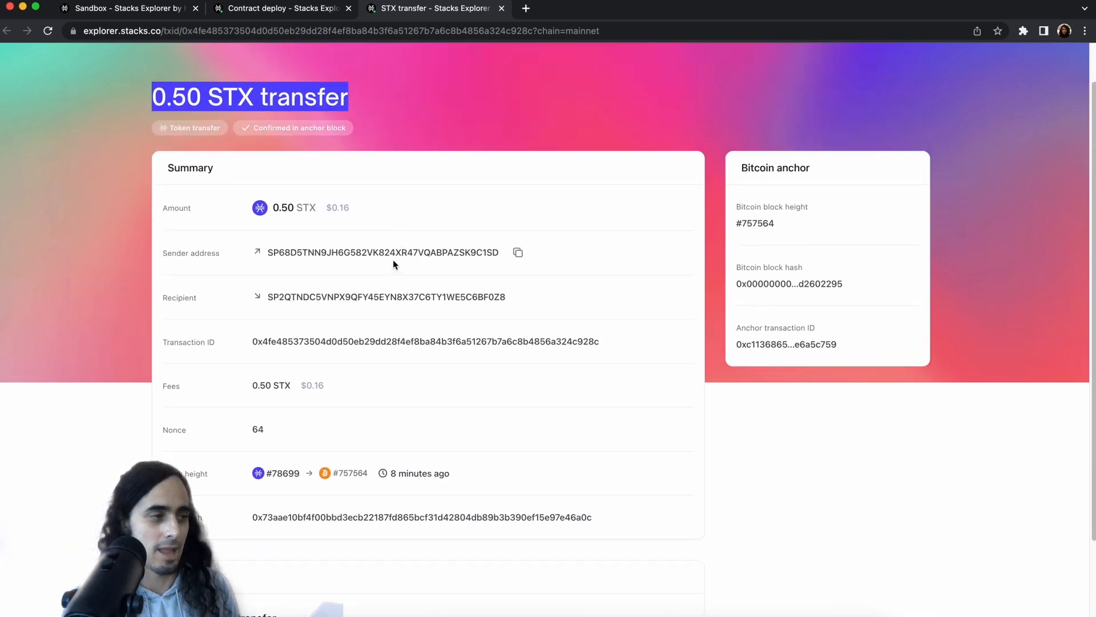
click(274, 8)
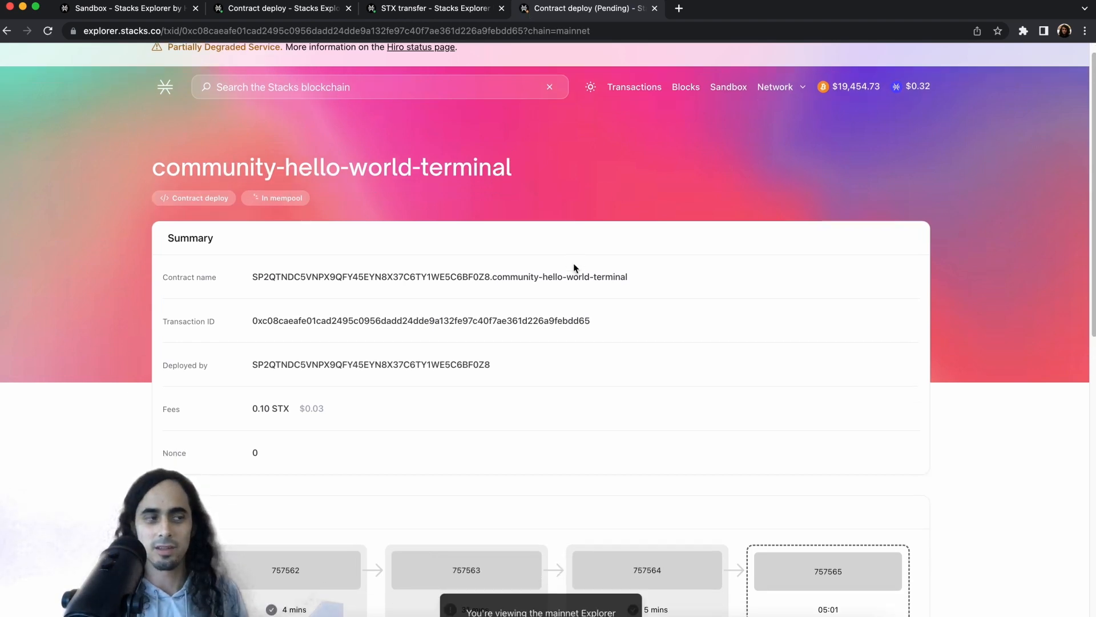
Scroll the community-hello-world-terminal deploy page to view fee, nonce and block timeline
scroll(down, 3)
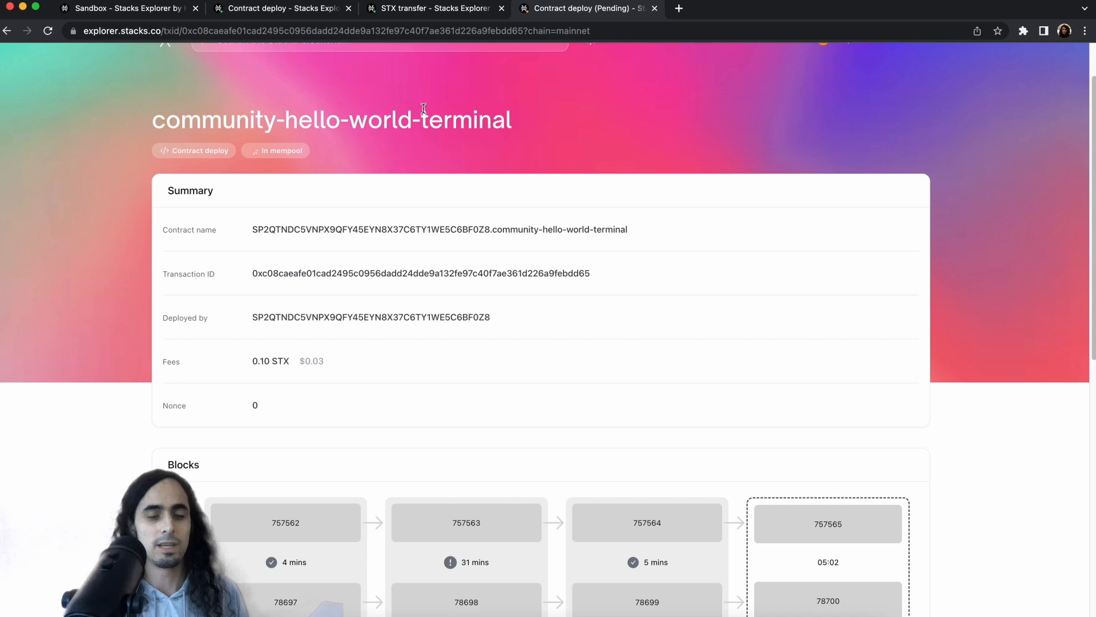